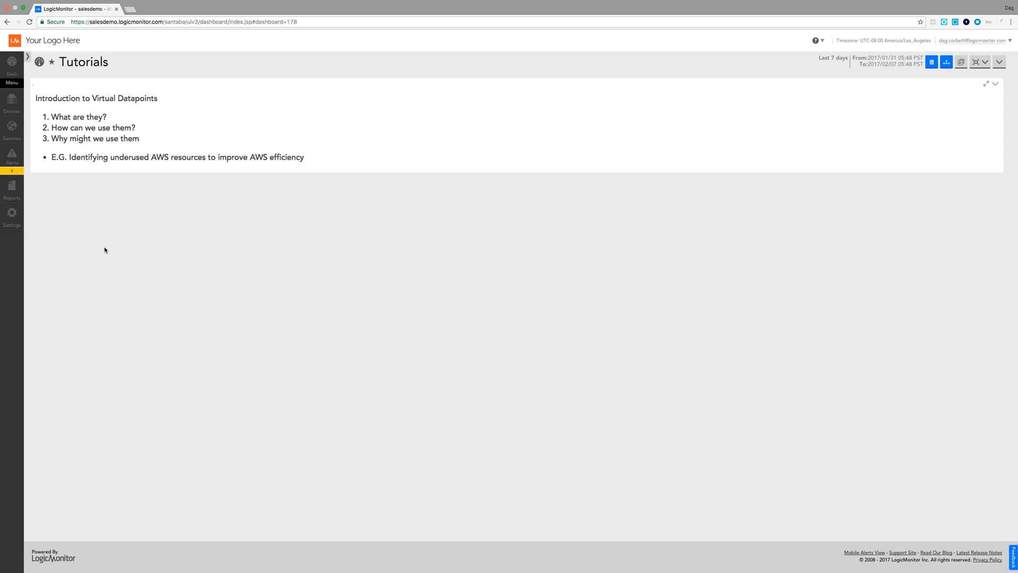
pyautogui.moveTo(158, 203)
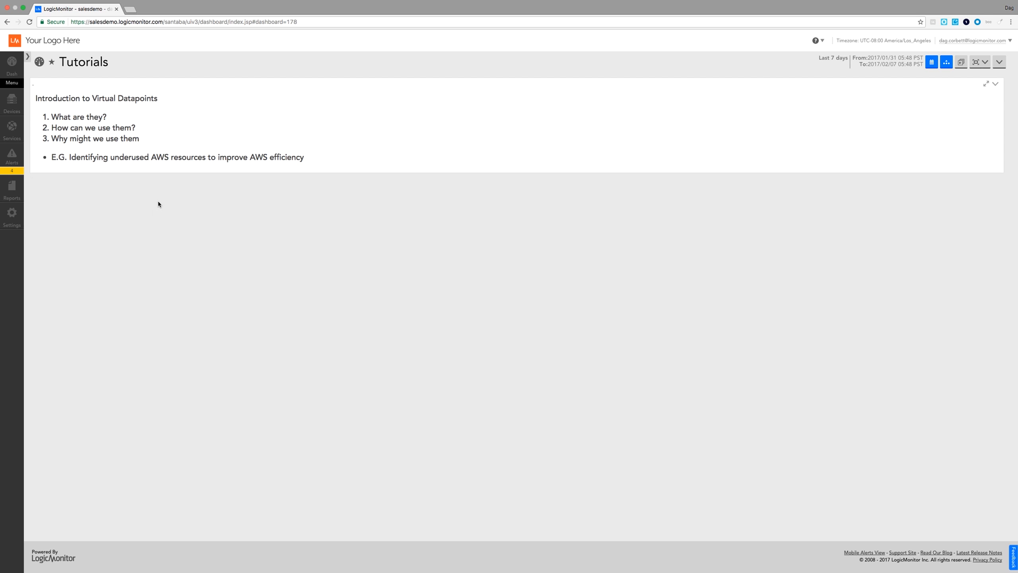
pyautogui.moveTo(156, 194)
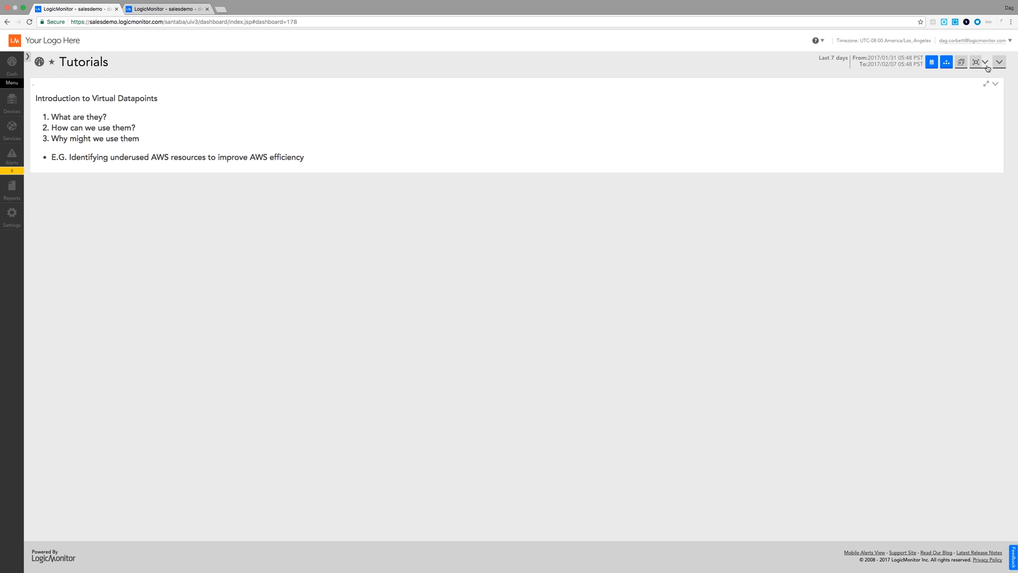
# - Add a custom graph widget to the Tutorials dashboard titled 'Free Disk (RDS)' with Y-axis label 'GB'
pyautogui.click(999, 62)
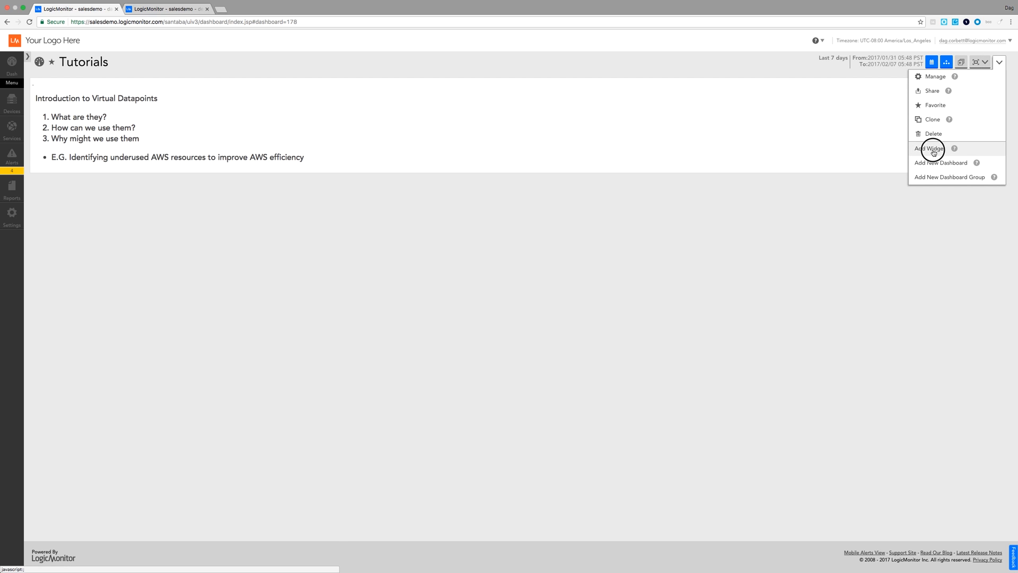
pyautogui.click(930, 148)
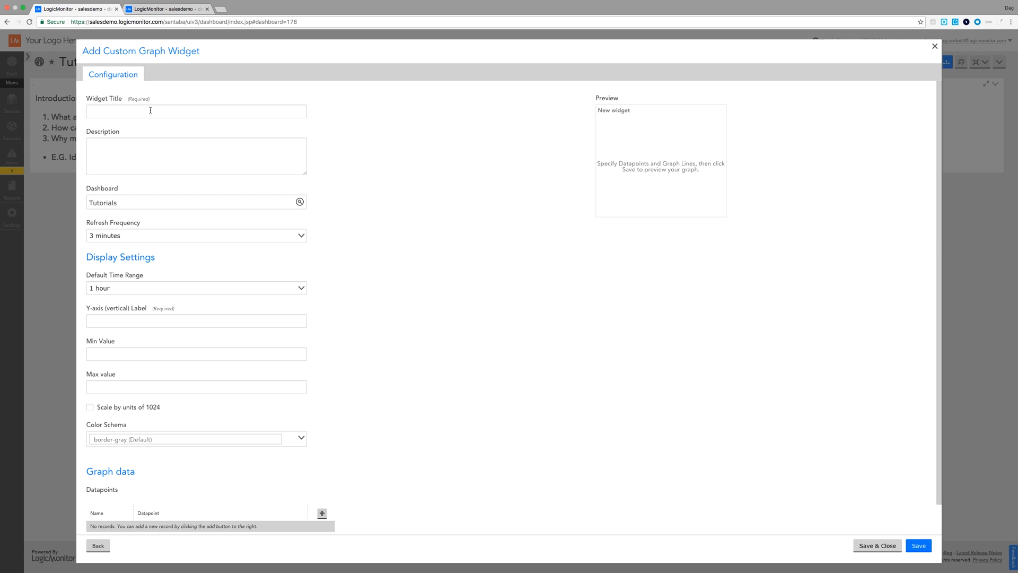
pyautogui.write('Free Disk (RDS')
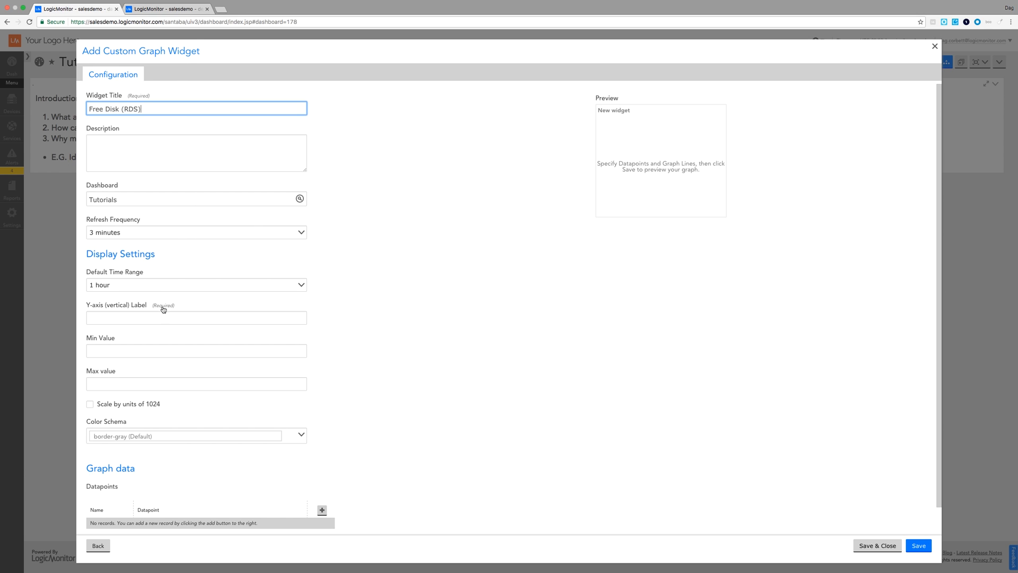
pyautogui.scroll(-3)
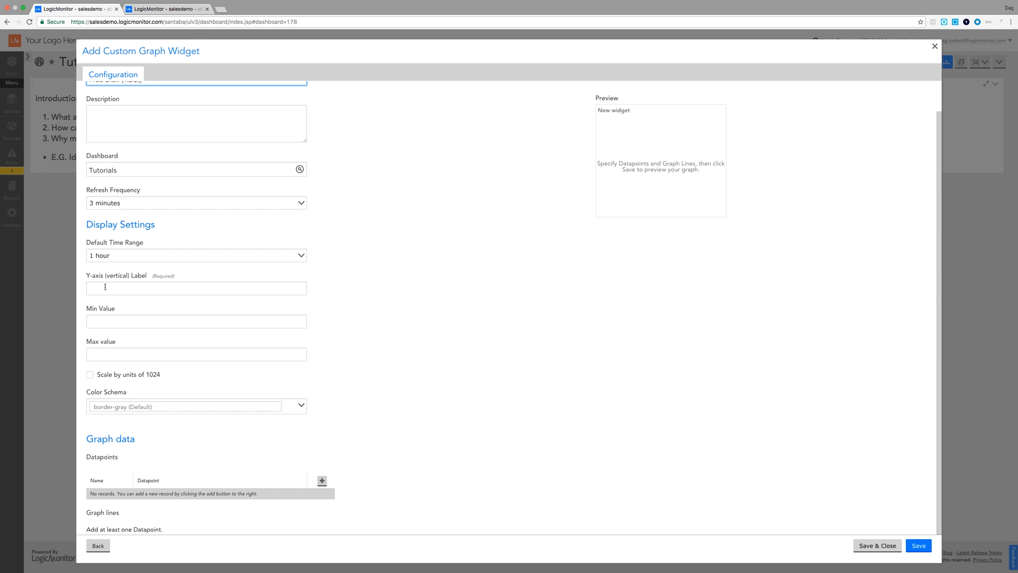
pyautogui.write('G')
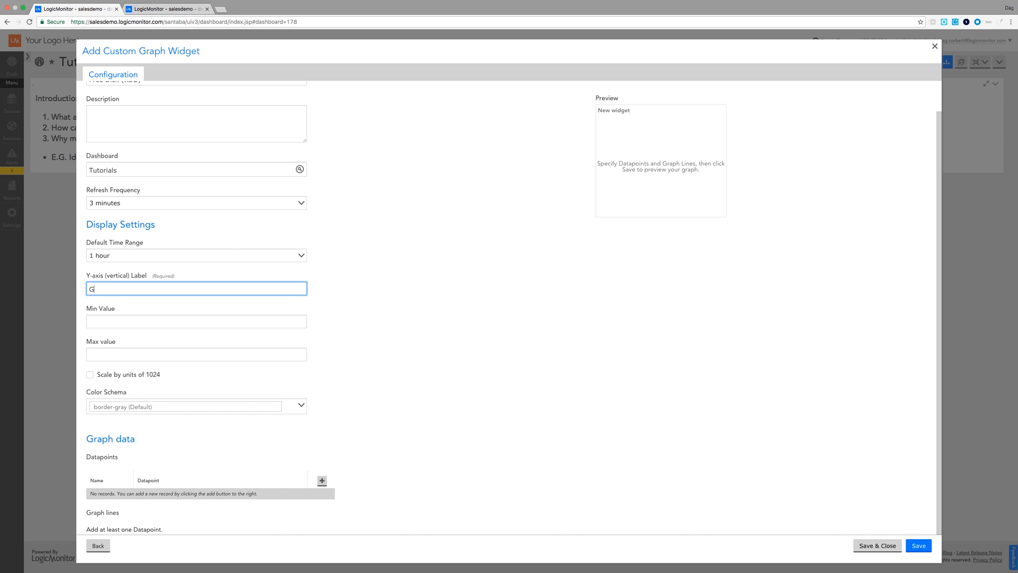
pyautogui.write('B')
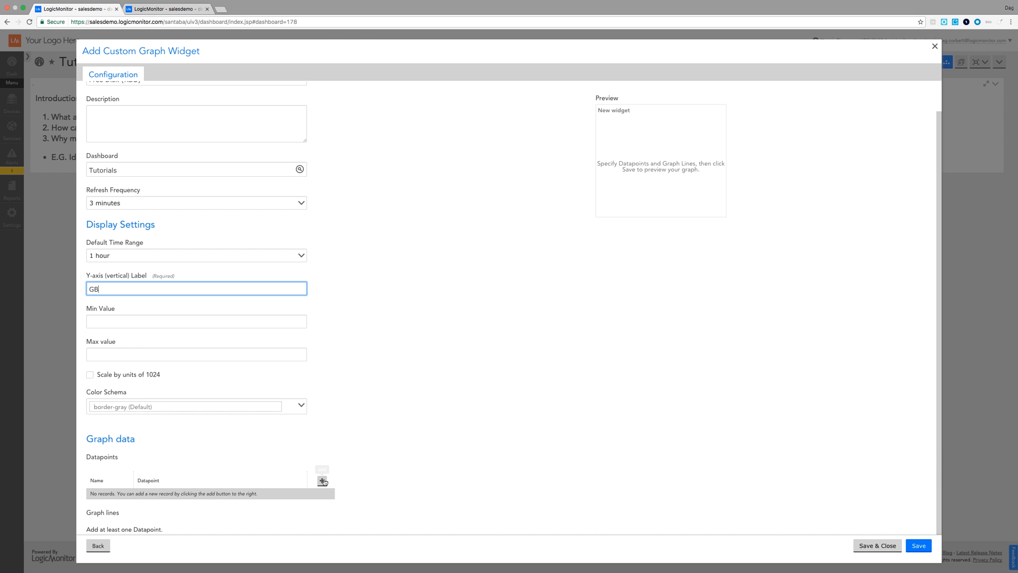
# - Add a datapoint: group AWS environment/RDS, device *, datasource RDS (AWS_RDS), datapoint FreeStorageSpace
pyautogui.click(322, 481)
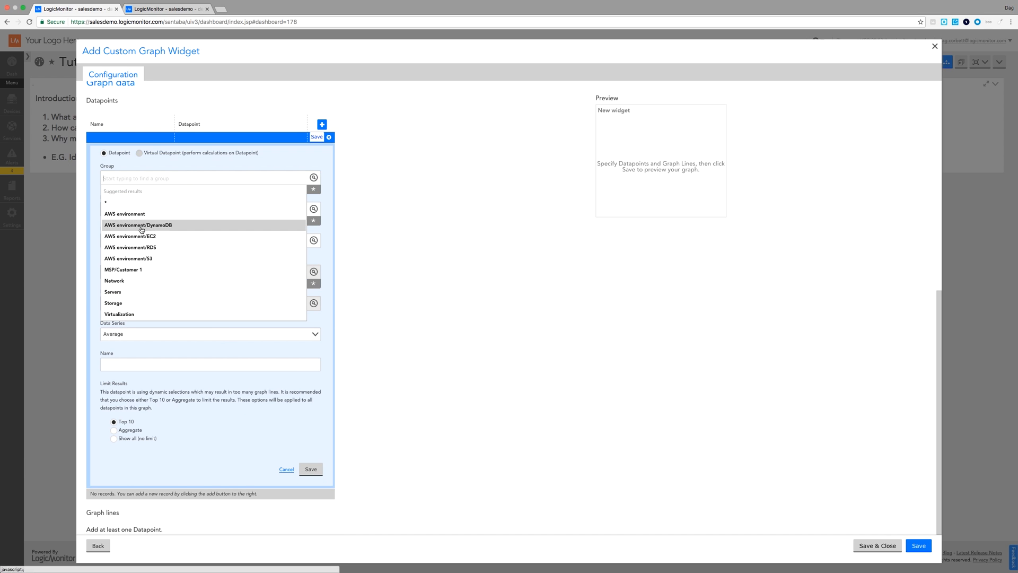
pyautogui.click(130, 247)
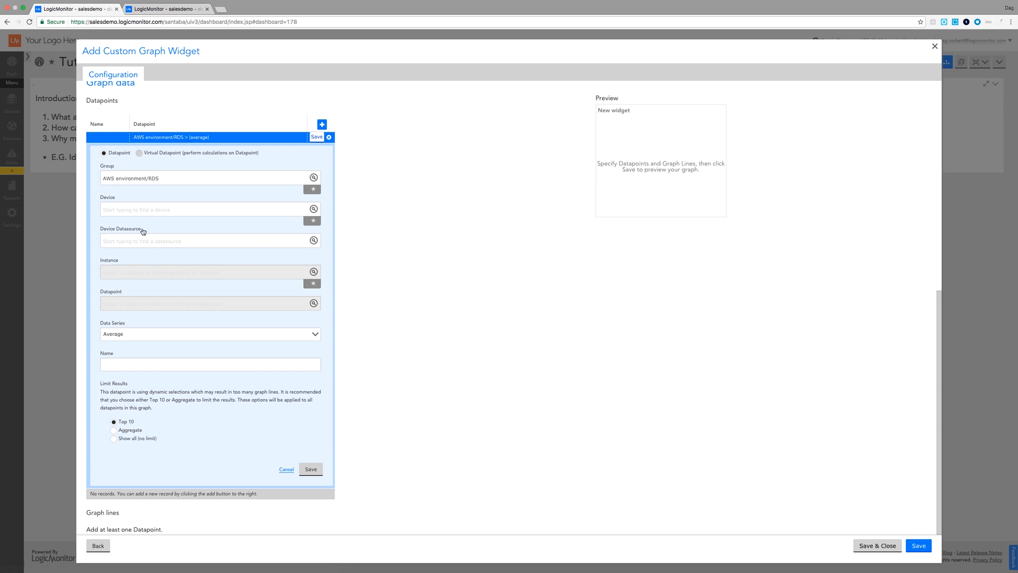
pyautogui.click(205, 209)
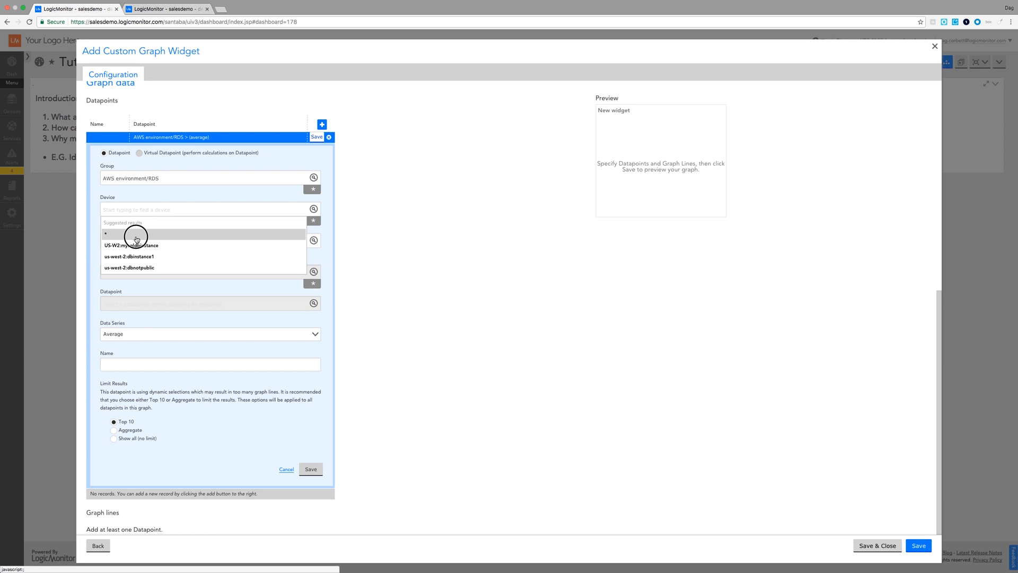
pyautogui.click(137, 233)
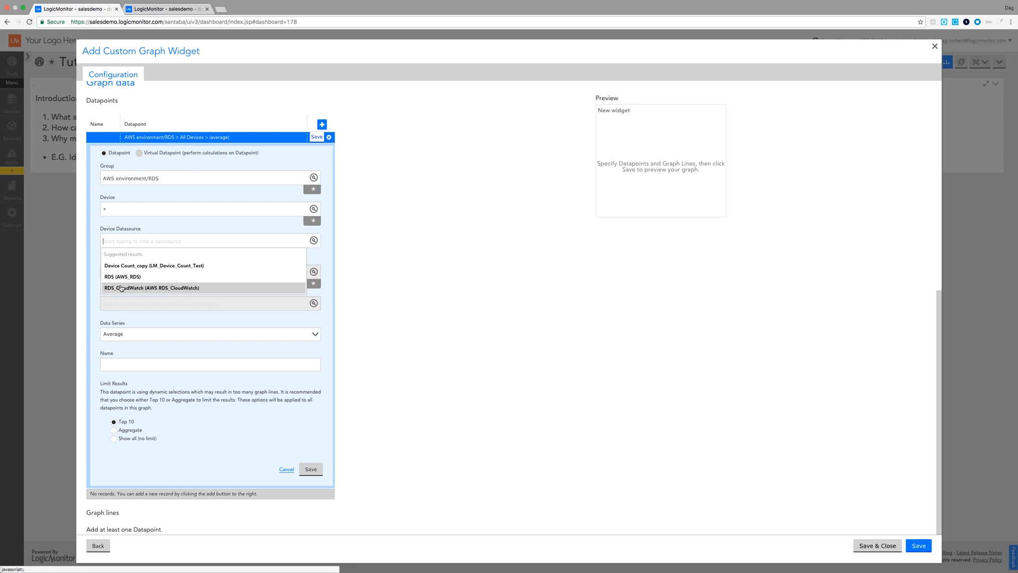
pyautogui.click(123, 276)
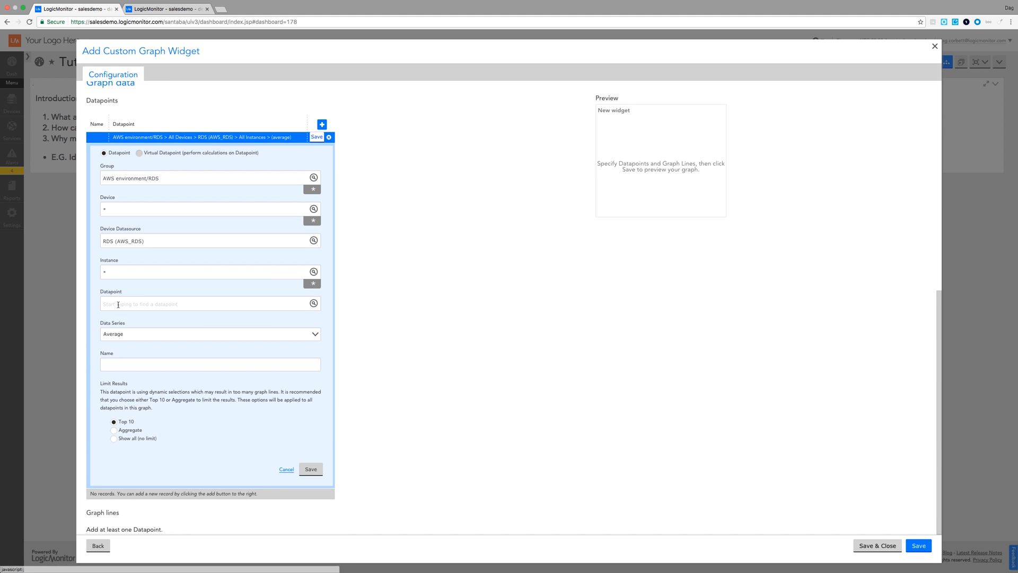
pyautogui.click(205, 303)
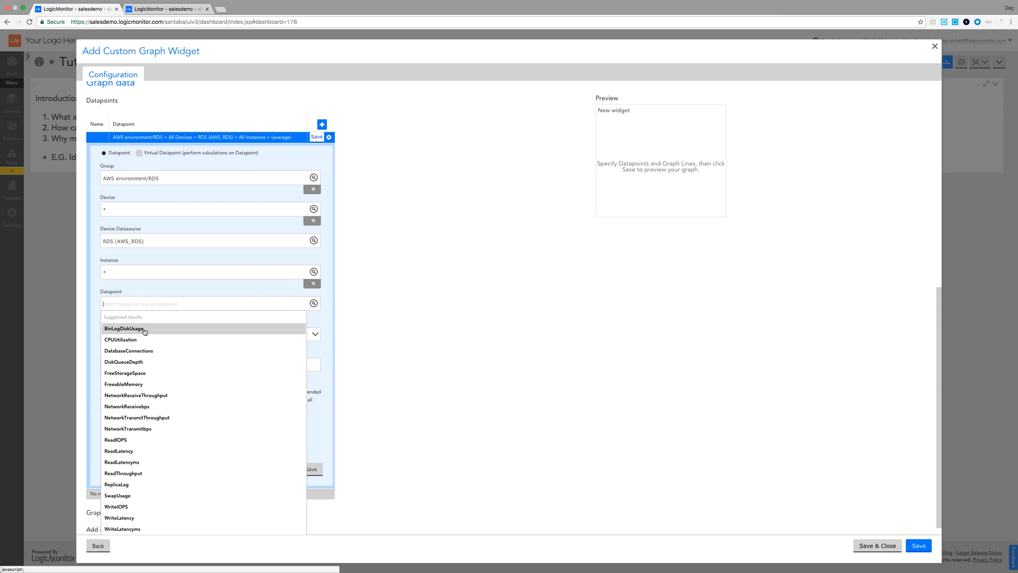
pyautogui.moveTo(129, 376)
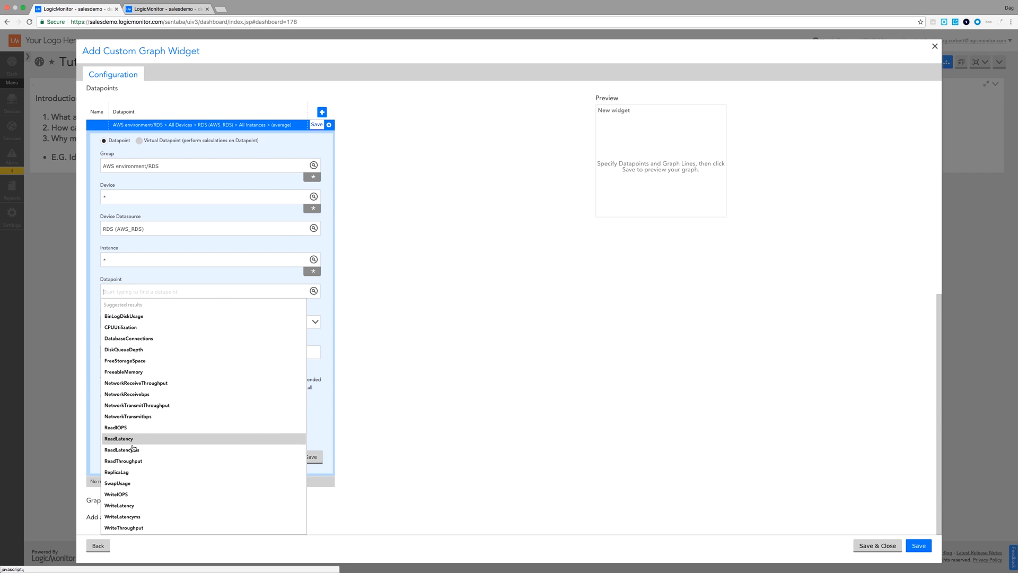
pyautogui.moveTo(137, 383)
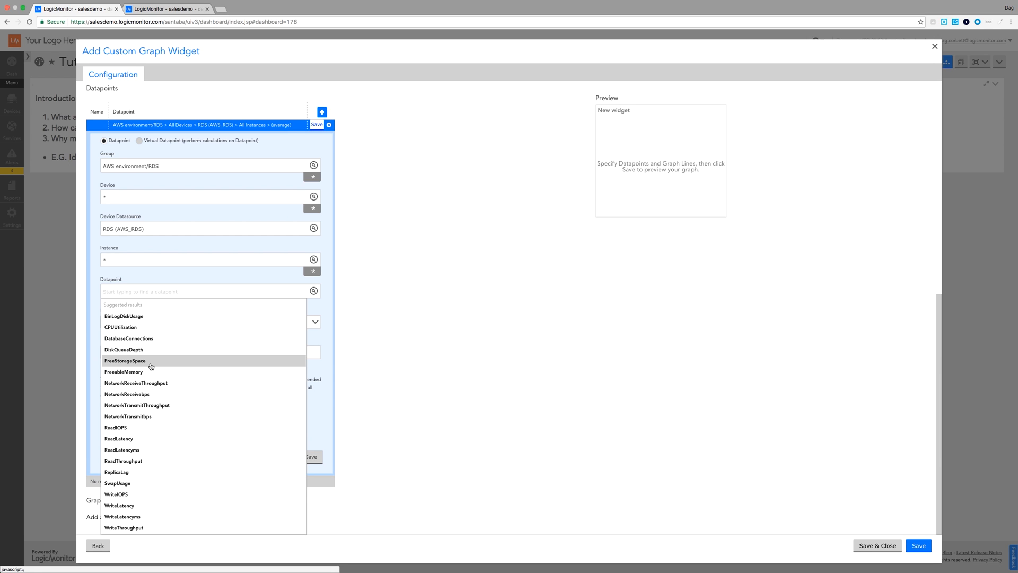
pyautogui.click(125, 360)
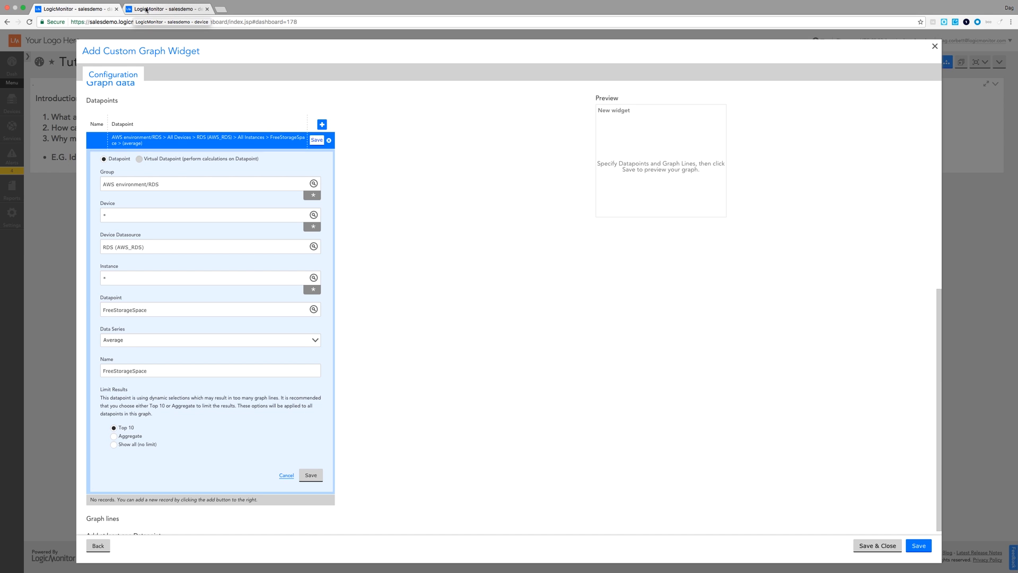
# - In the other tab, view Raw Data for the mysqldbinstance's RDS datasource to check FreeStorageSpace
pyautogui.click(167, 8)
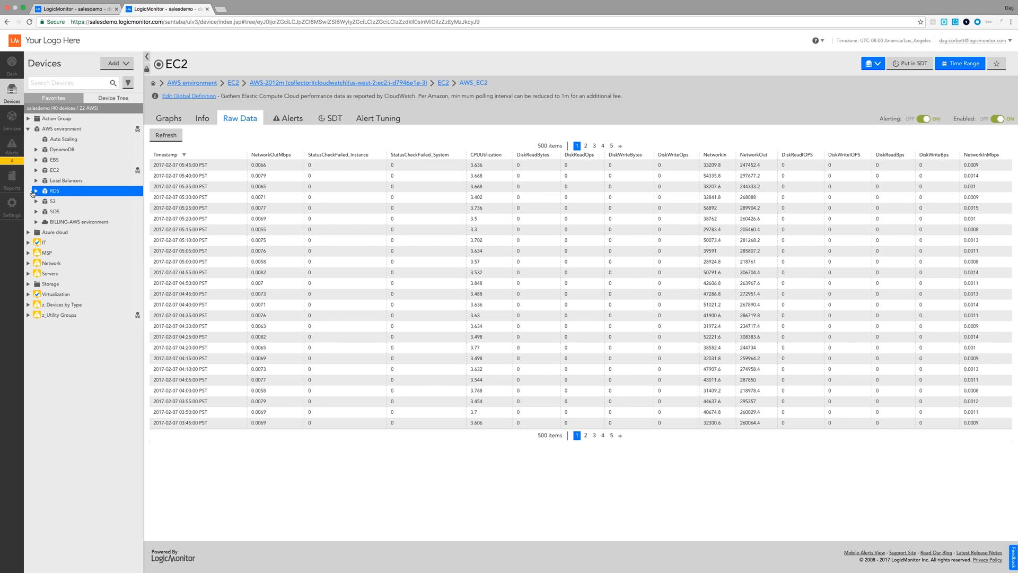
pyautogui.click(37, 191)
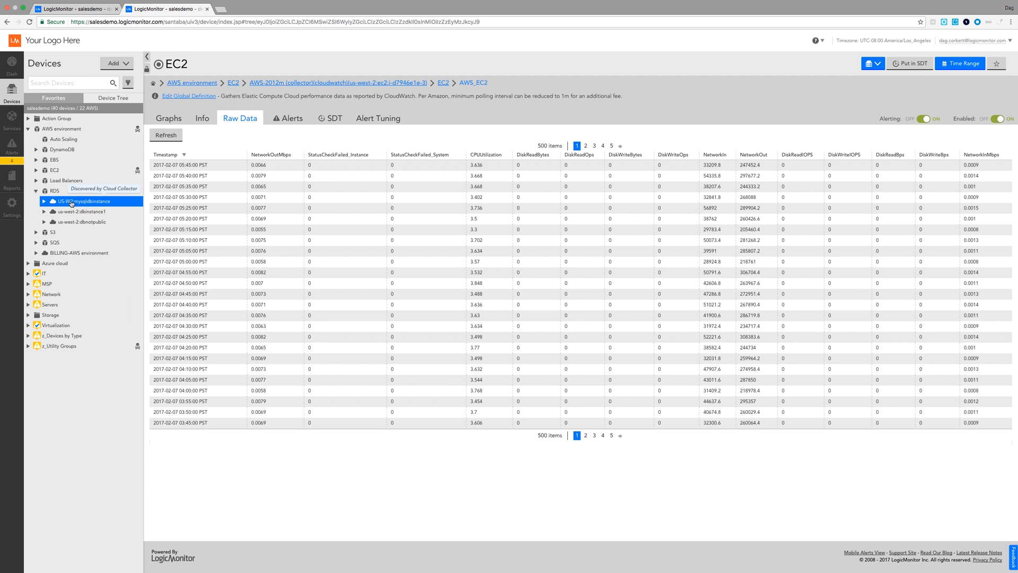
pyautogui.click(58, 190)
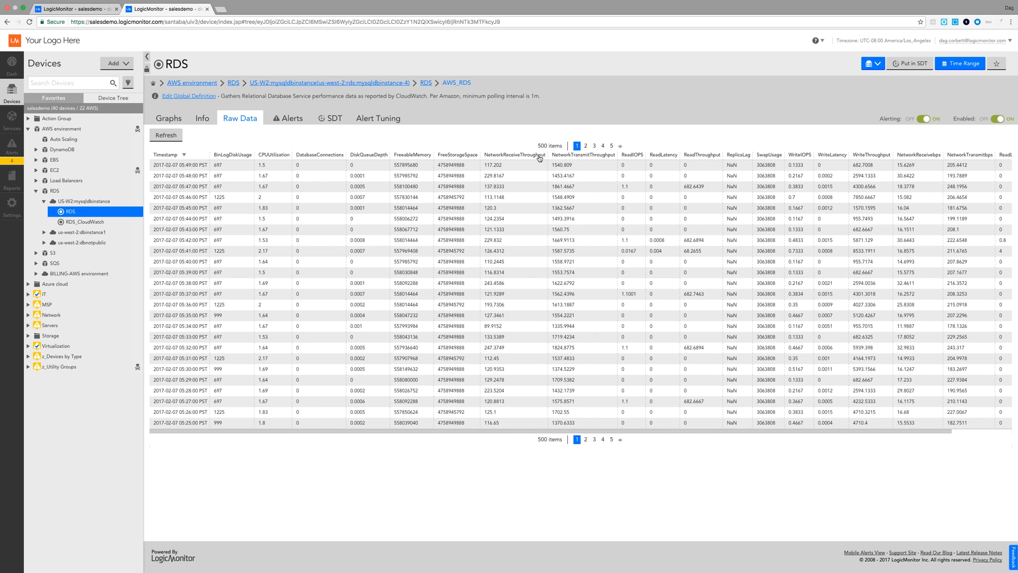
pyautogui.moveTo(460, 158)
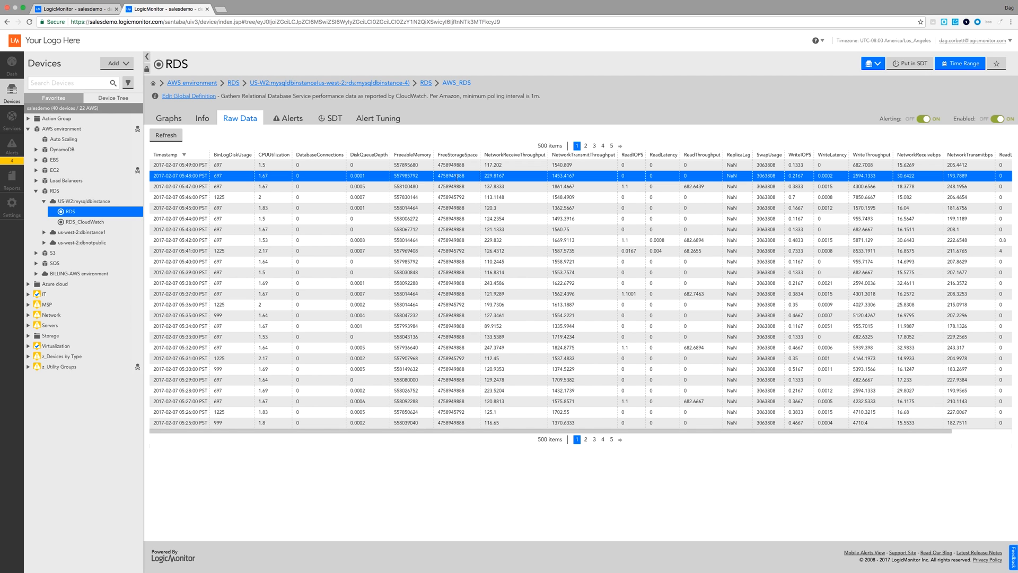
pyautogui.click(260, 208)
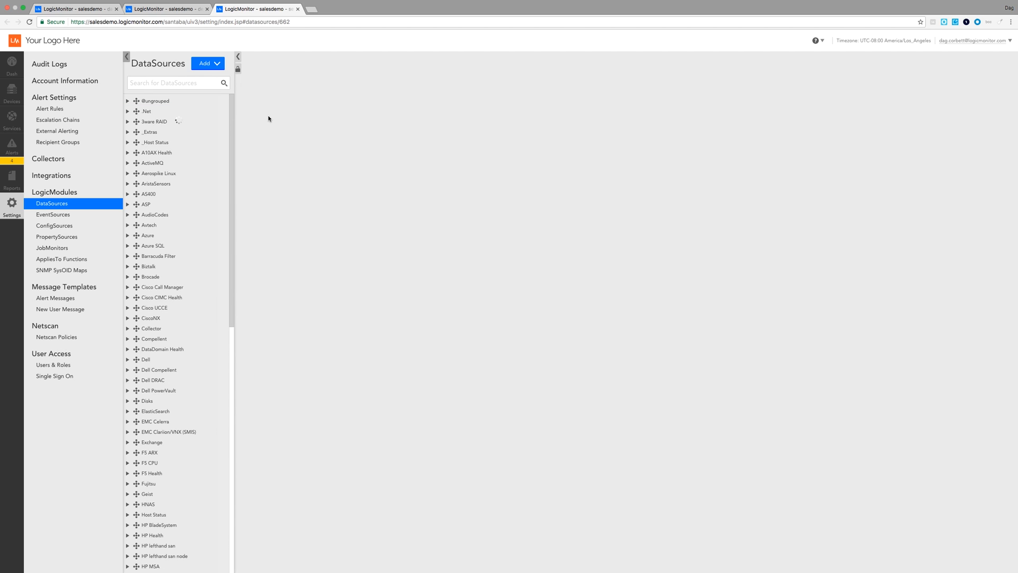
pyautogui.click(128, 101)
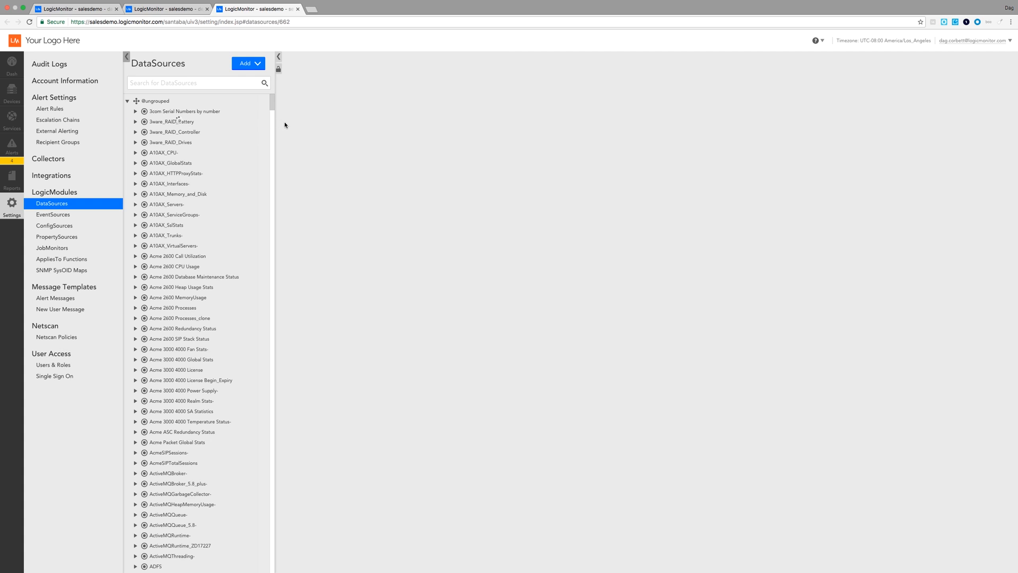
pyautogui.click(159, 97)
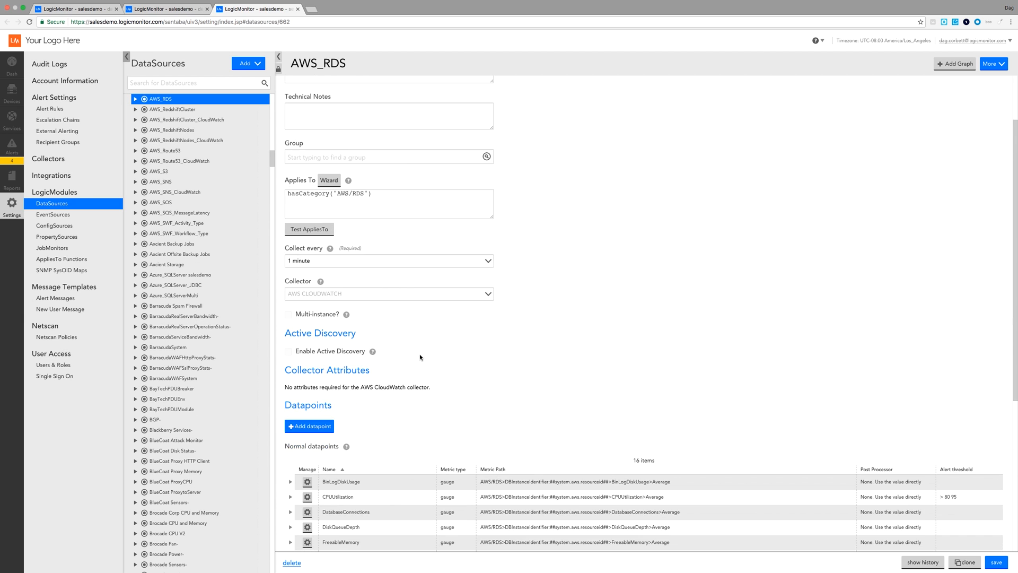
pyautogui.scroll(-3)
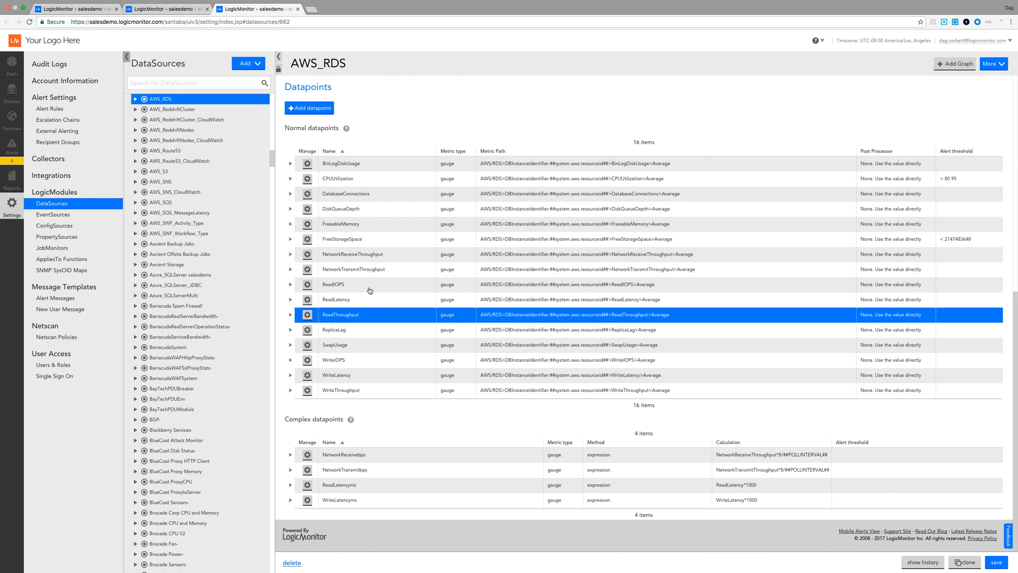
pyautogui.click(343, 239)
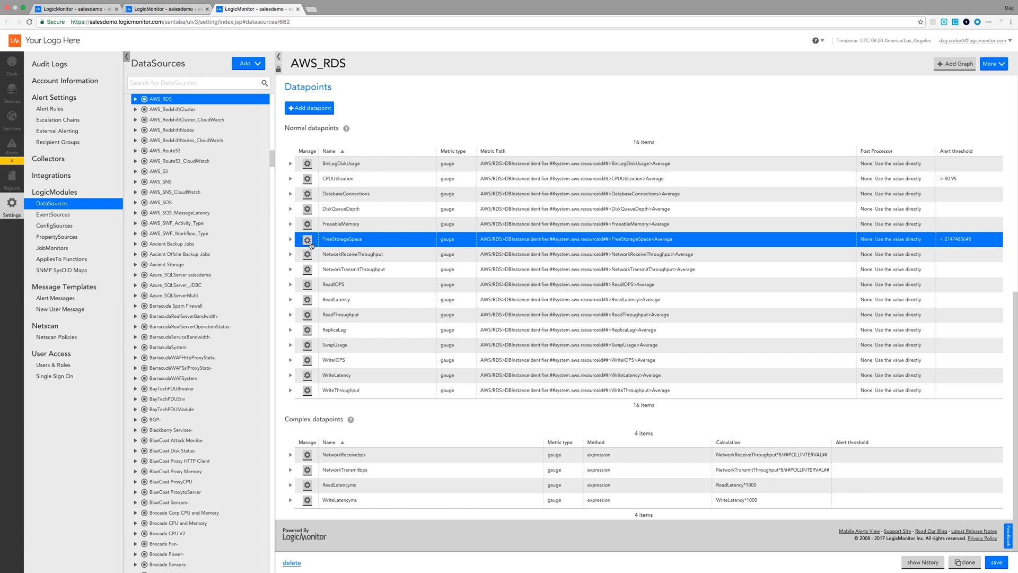
pyautogui.click(306, 238)
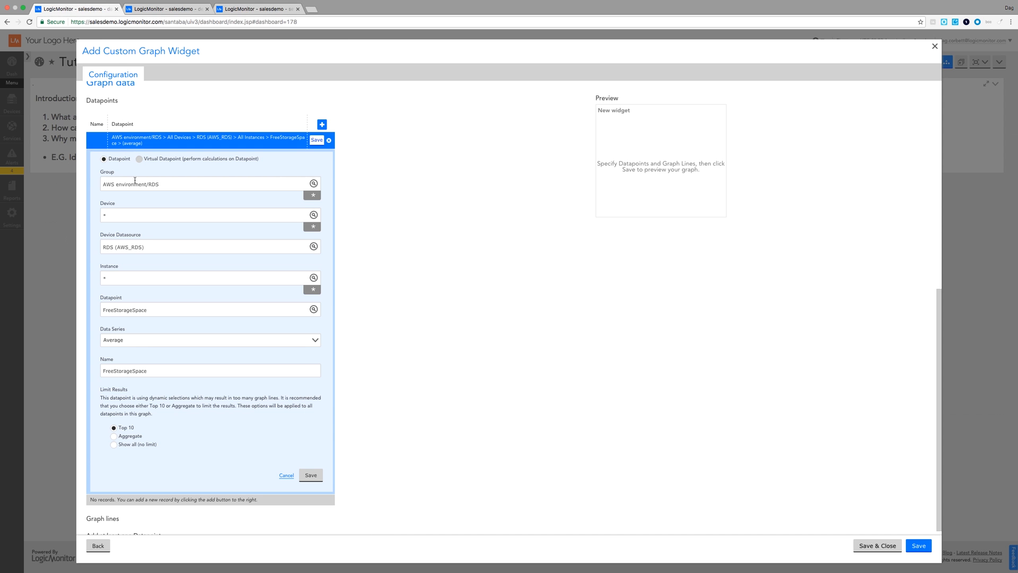
pyautogui.moveTo(135, 431)
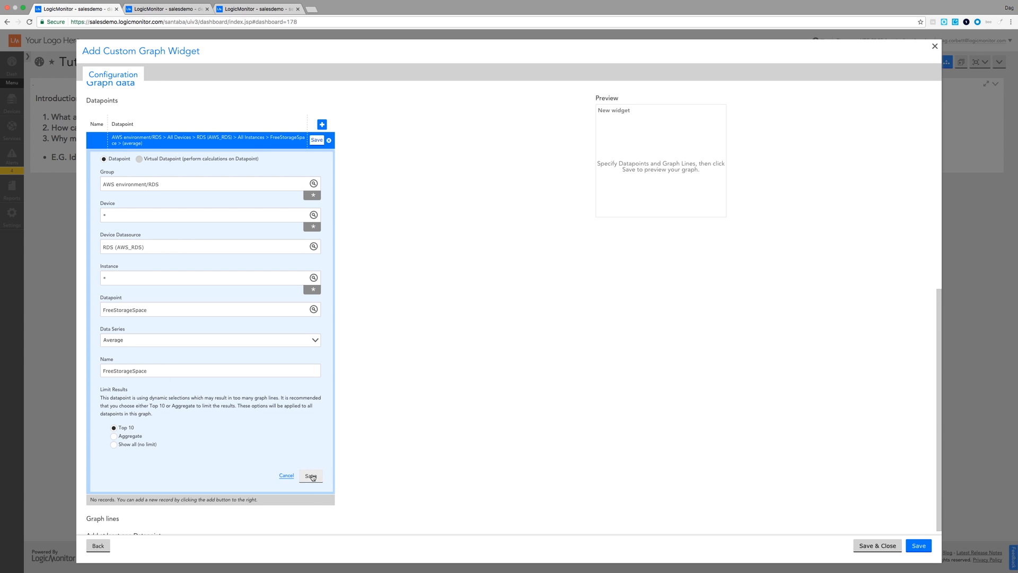
# - Save the FreeStorageSpace datapoint and begin a second datapoint entry in the widget
pyautogui.click(310, 476)
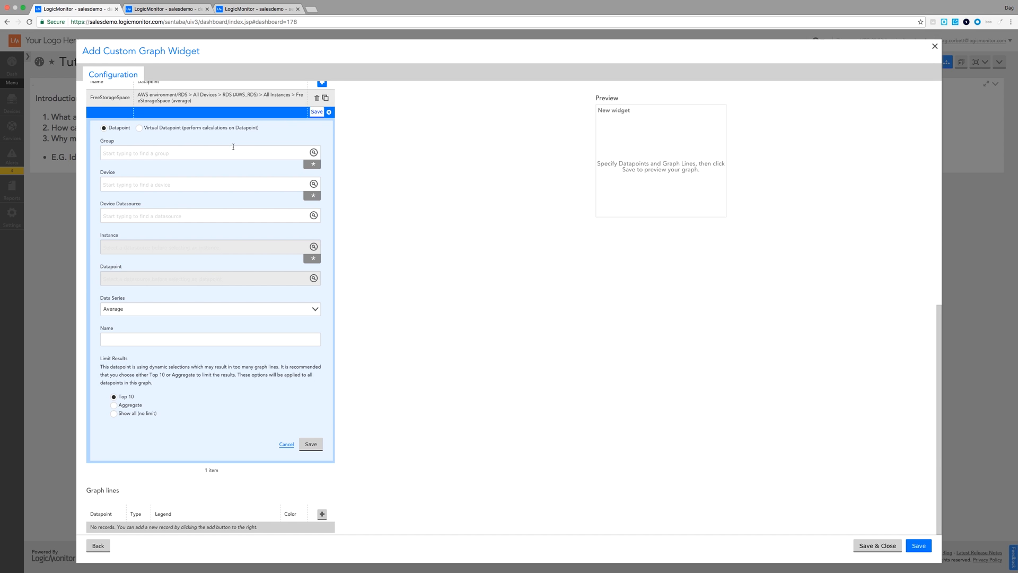
pyautogui.click(208, 153)
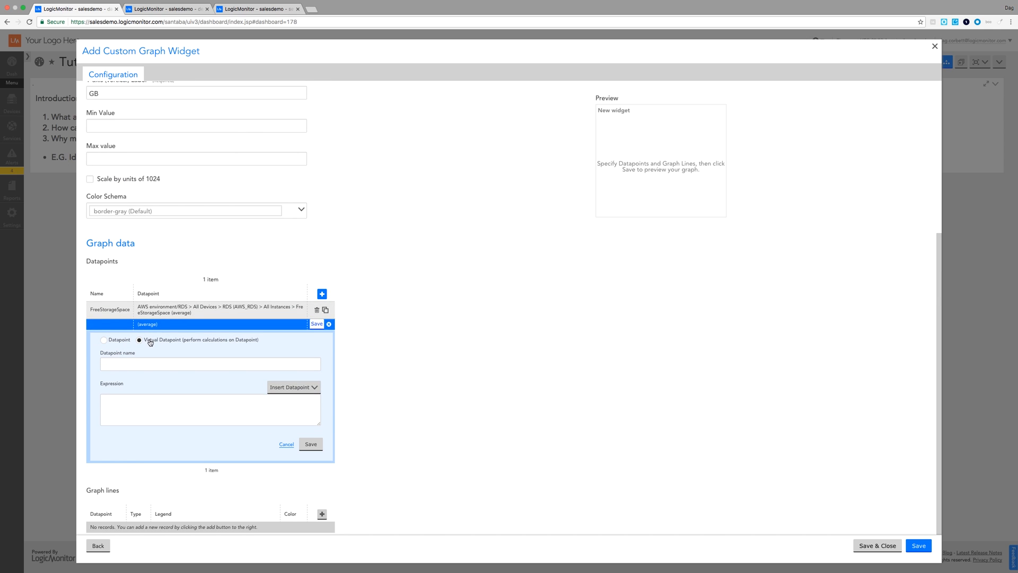
# - Create virtual datapoint FreeSpaceGB defined as FreeStorageSpace/1000/1000/1000 and save it
pyautogui.click(110, 308)
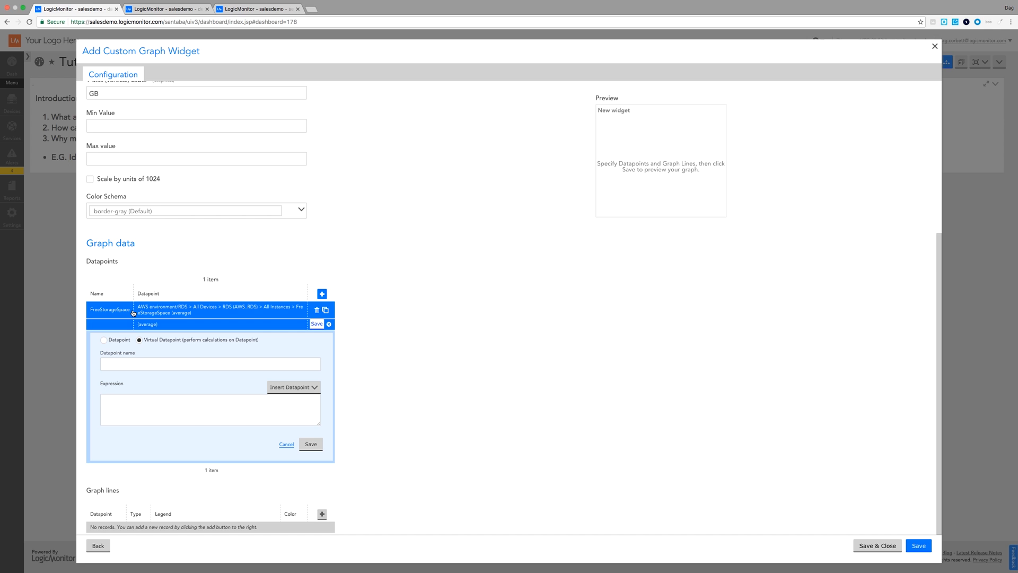
pyautogui.click(210, 362)
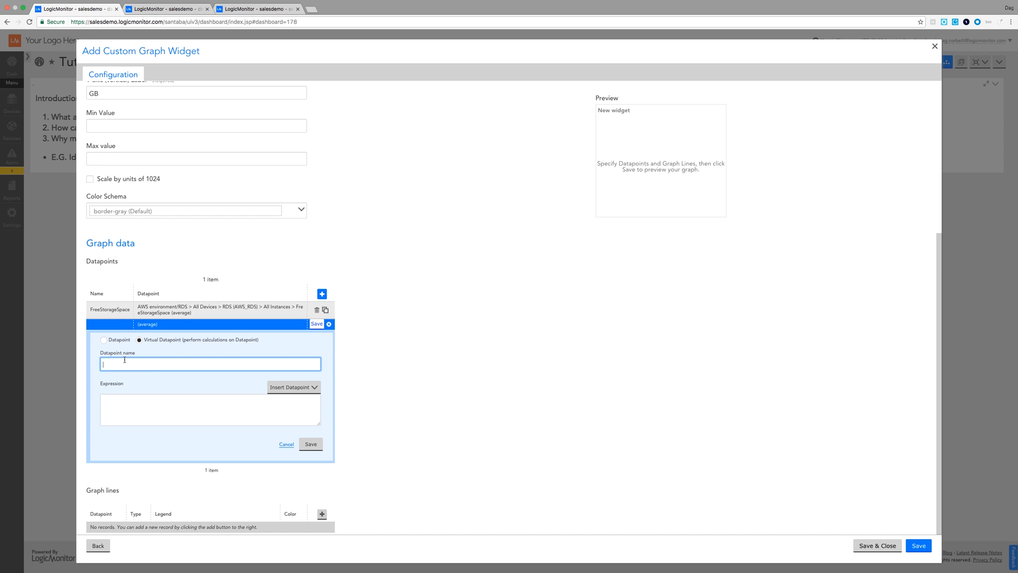
pyautogui.write('F')
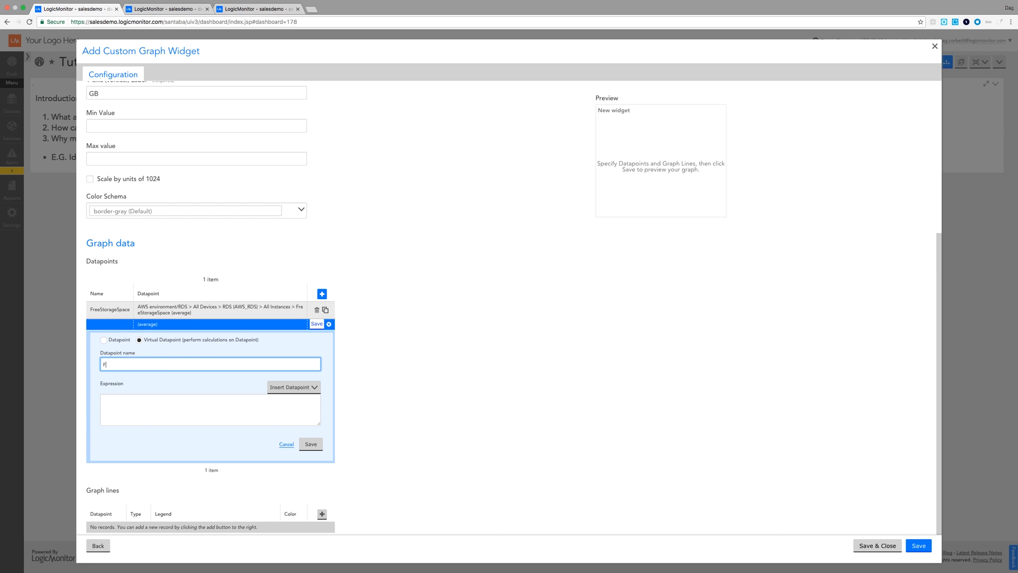
pyautogui.write('FreeSpaceGB')
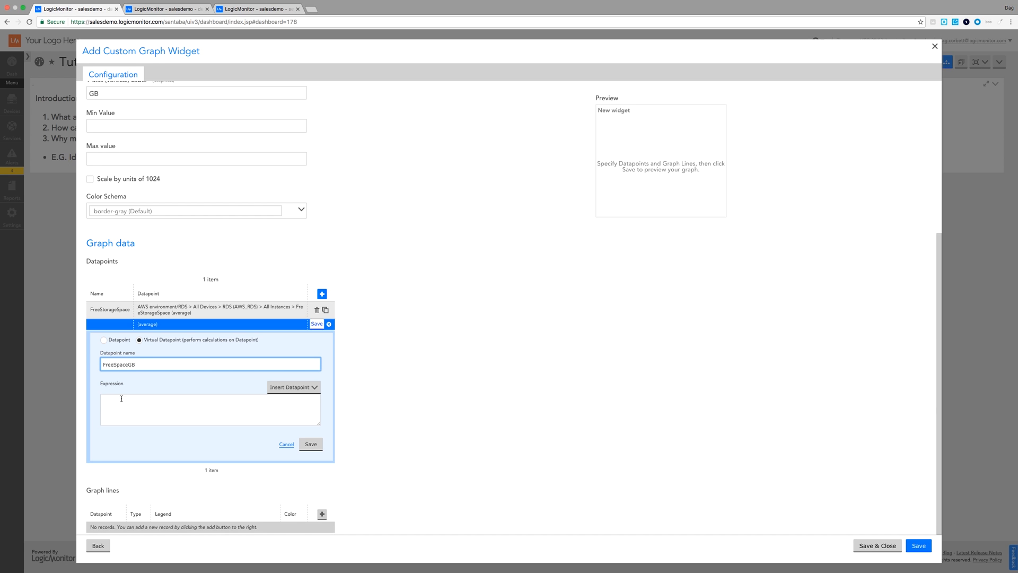
pyautogui.click(293, 387)
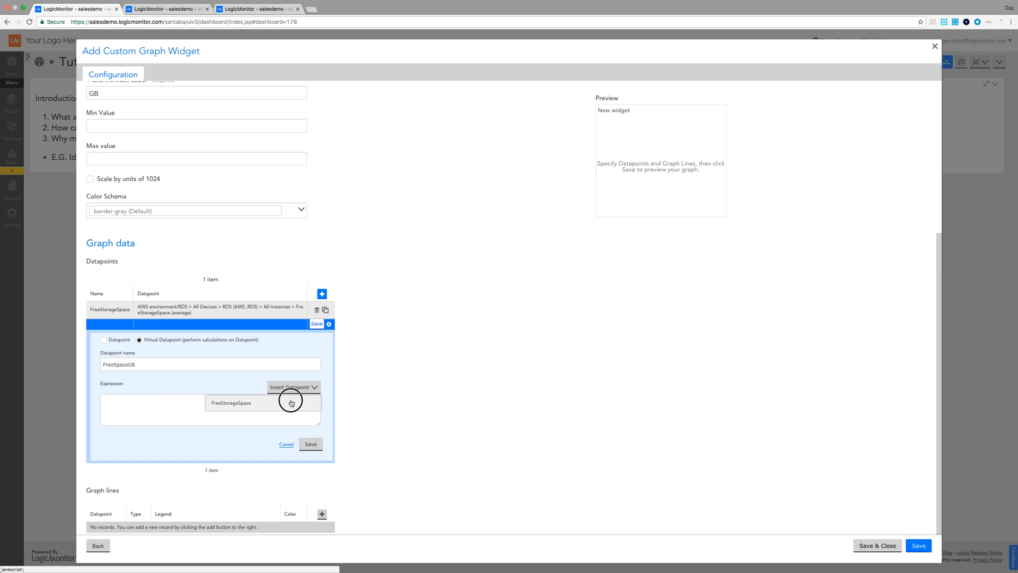
pyautogui.click(230, 403)
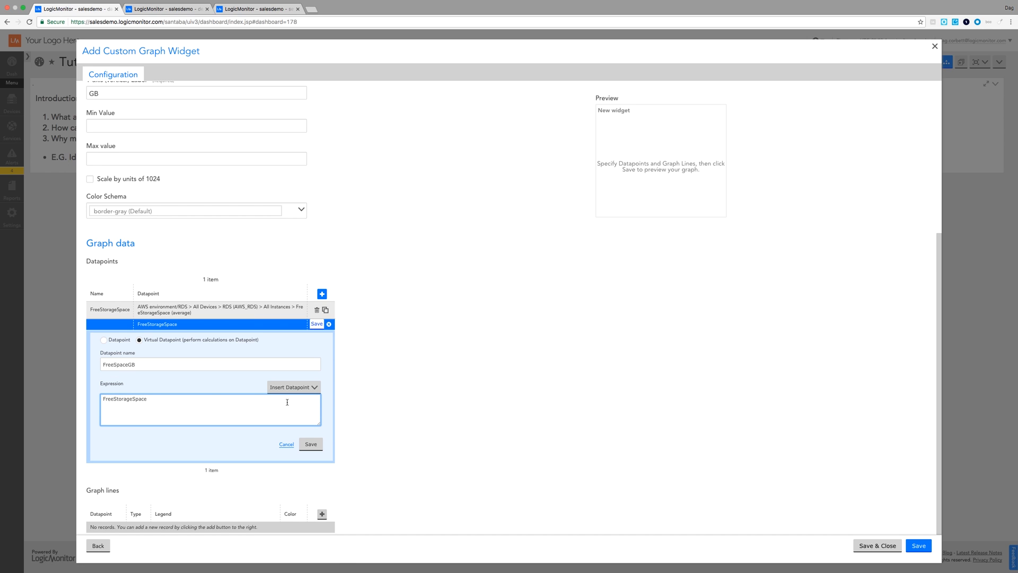
pyautogui.write('/1000')
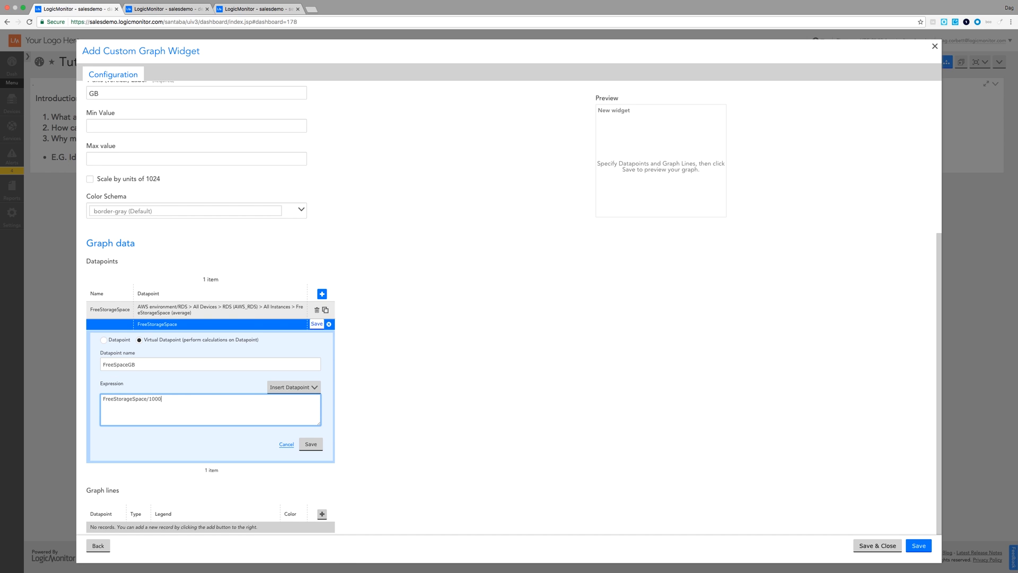
pyautogui.write('/1000')
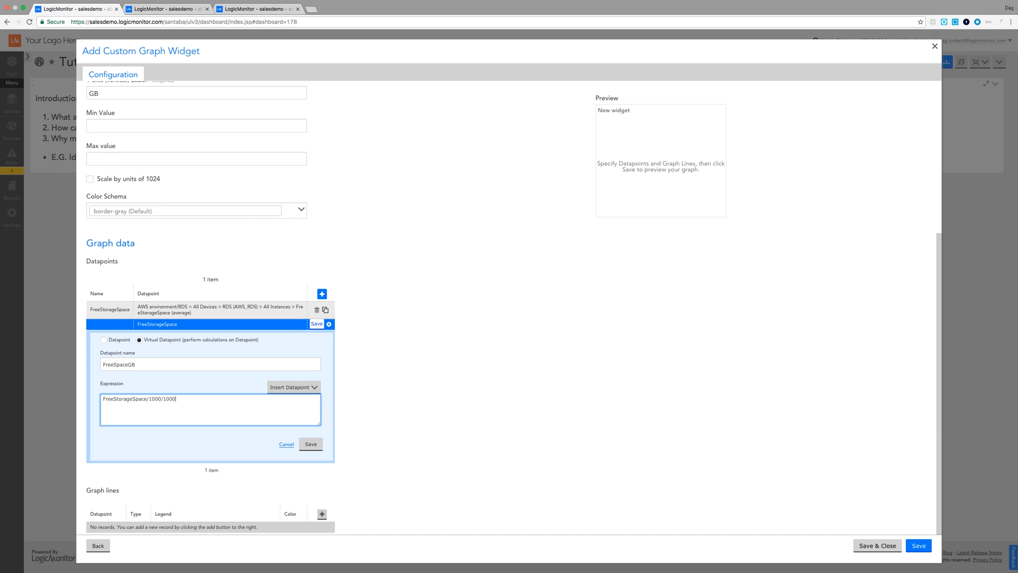
pyautogui.write('/1000')
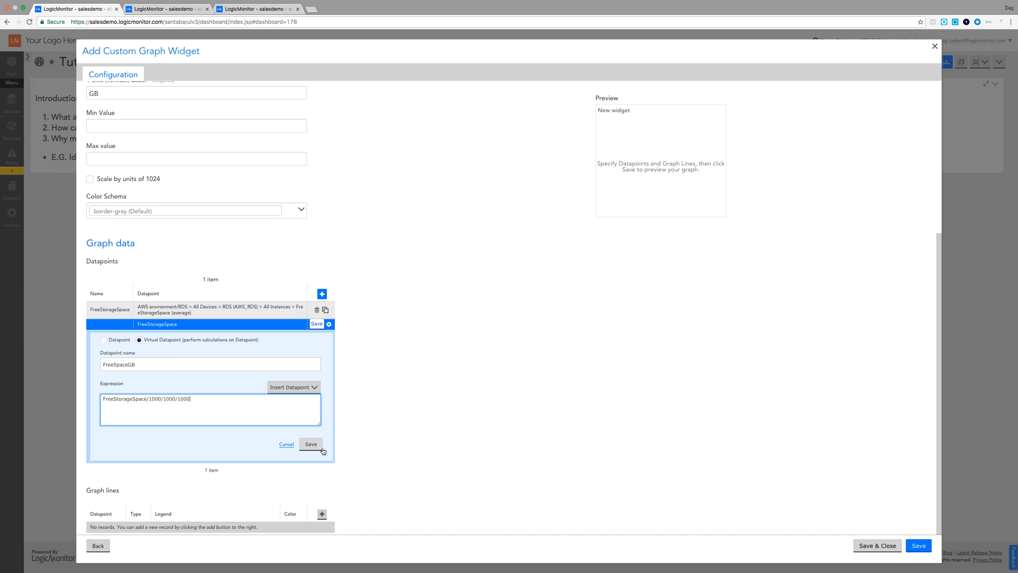
pyautogui.click(311, 443)
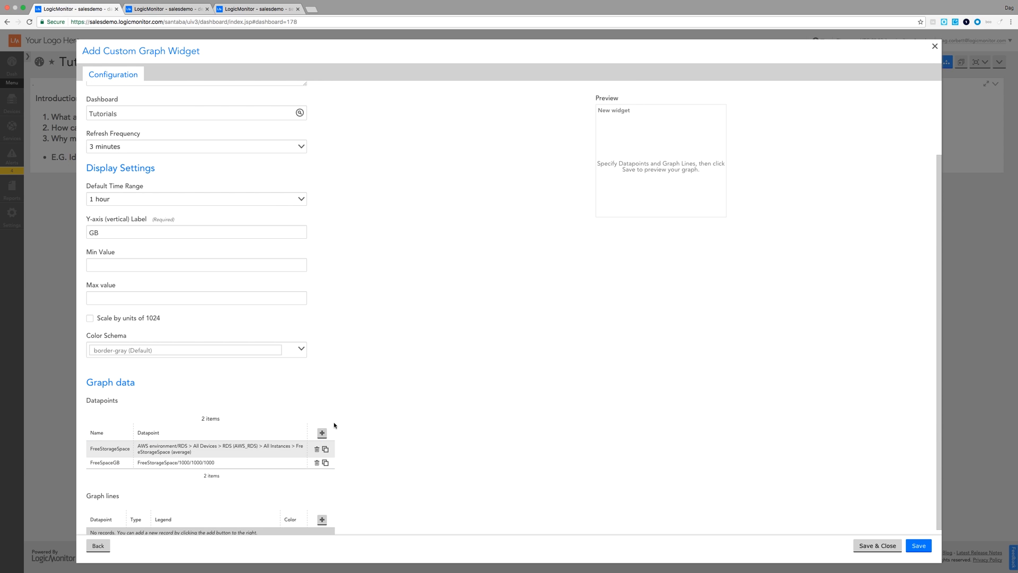
pyautogui.moveTo(163, 310)
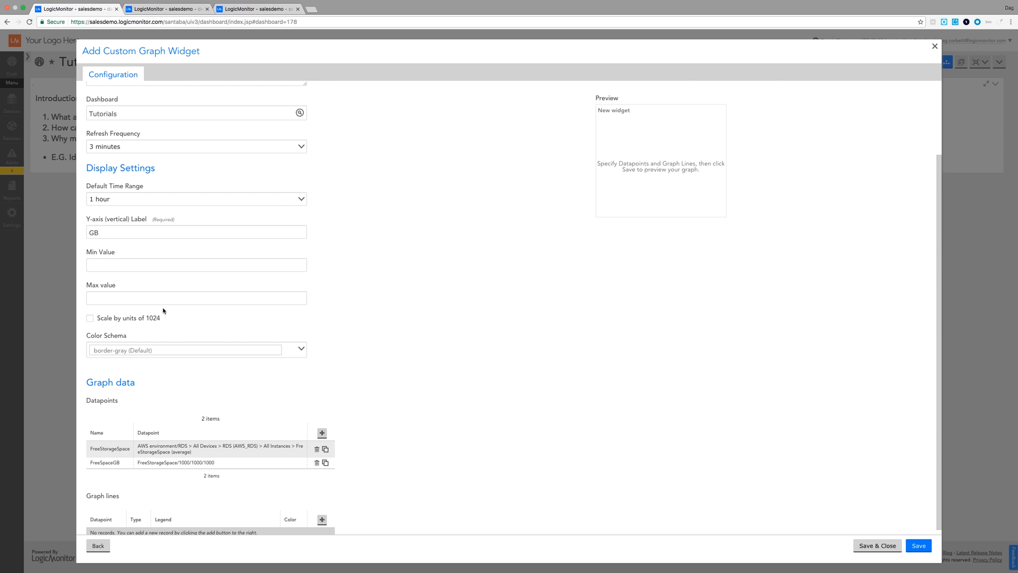
pyautogui.moveTo(177, 342)
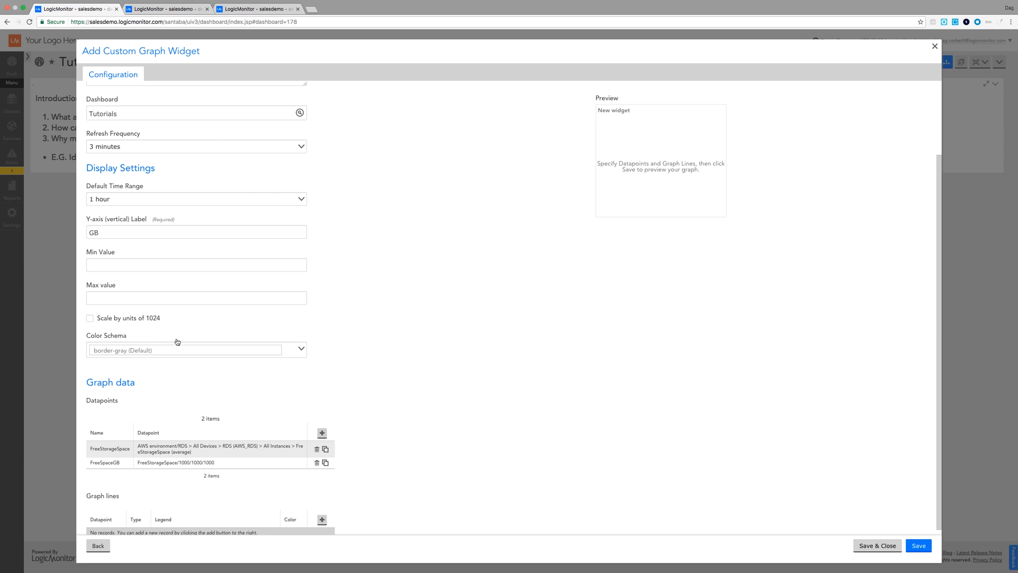
pyautogui.moveTo(184, 358)
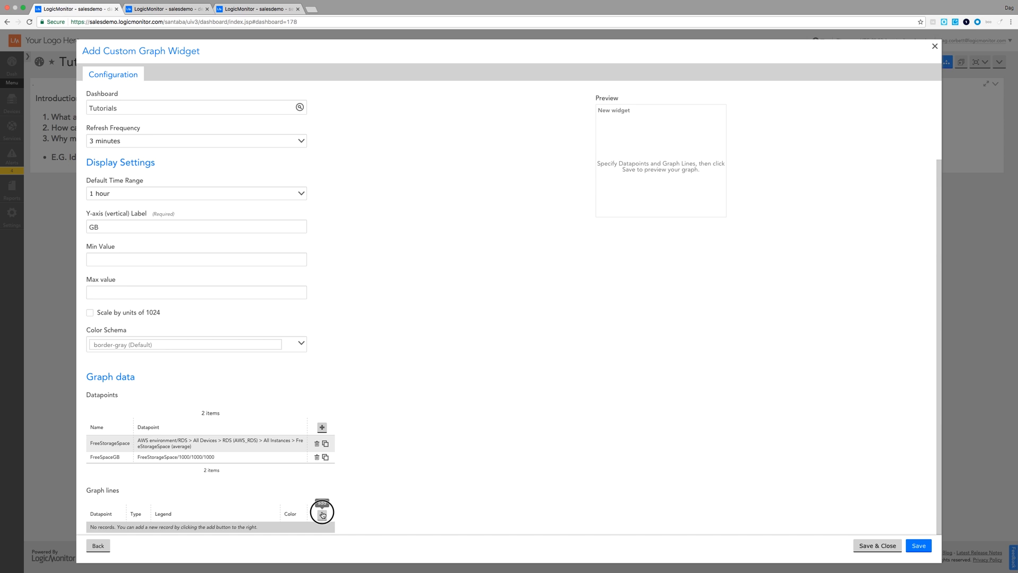
# - Add a graph line plotting the FreeSpaceGB datapoint and save it
pyautogui.click(322, 510)
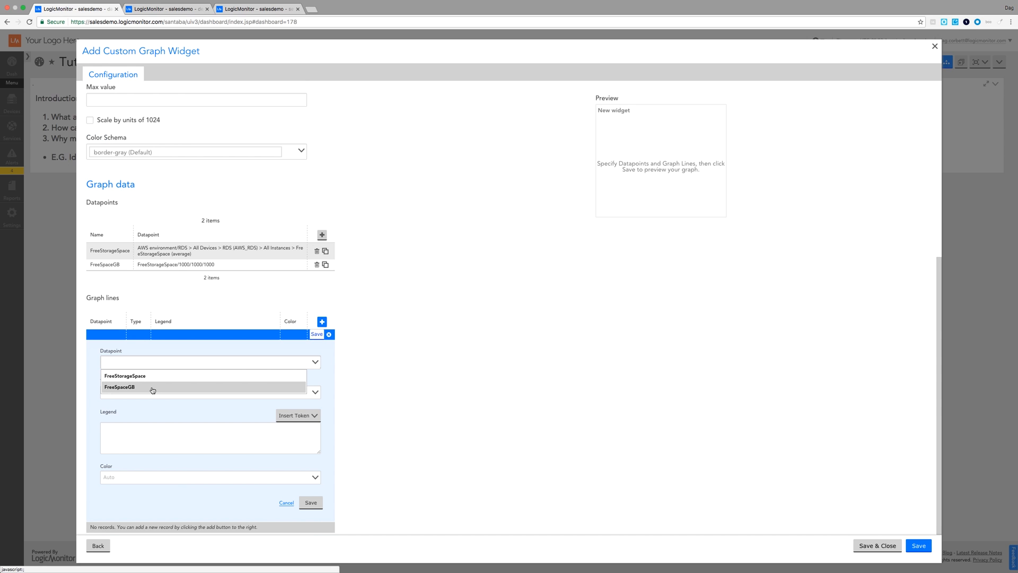
pyautogui.click(120, 388)
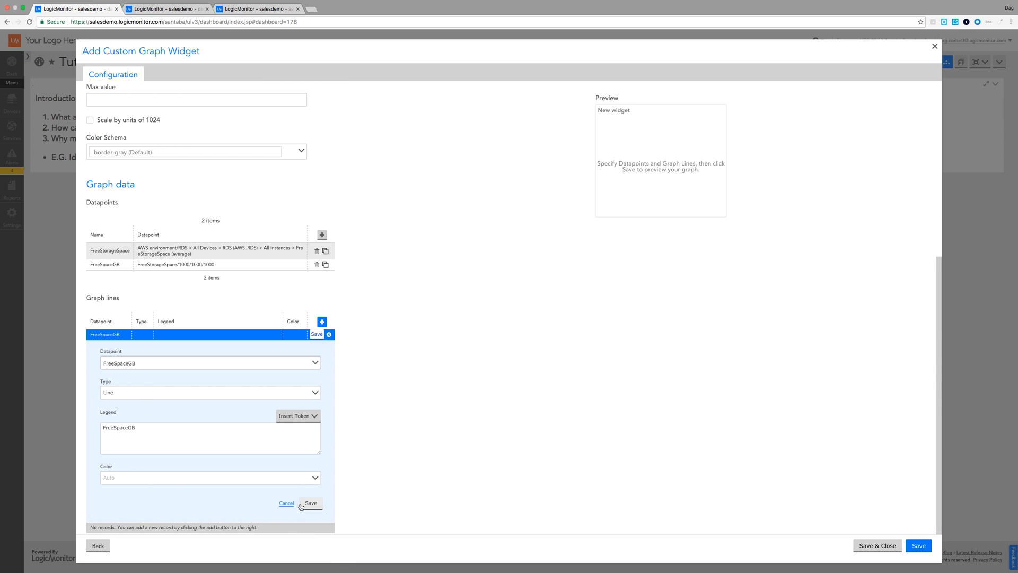
pyautogui.click(310, 505)
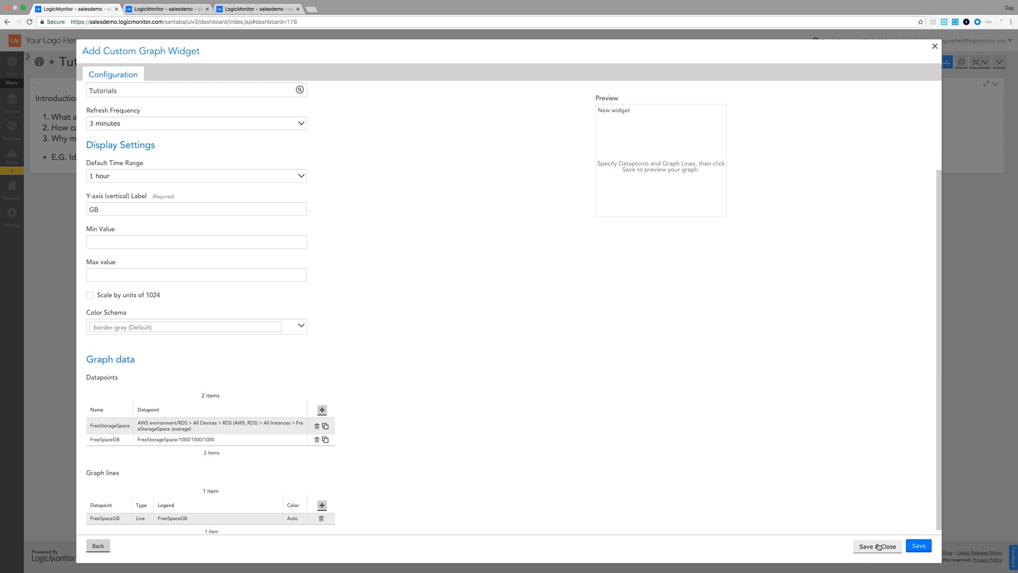
# - Save and close the widget so the Free Disk (RDS) graph appears on the Tutorials dashboard
pyautogui.click(876, 545)
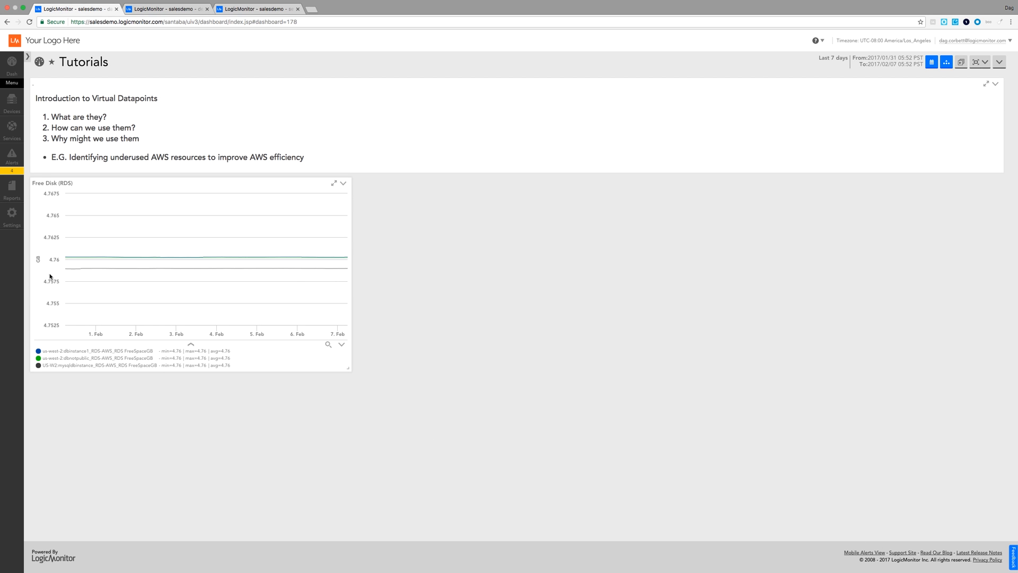
pyautogui.moveTo(52, 264)
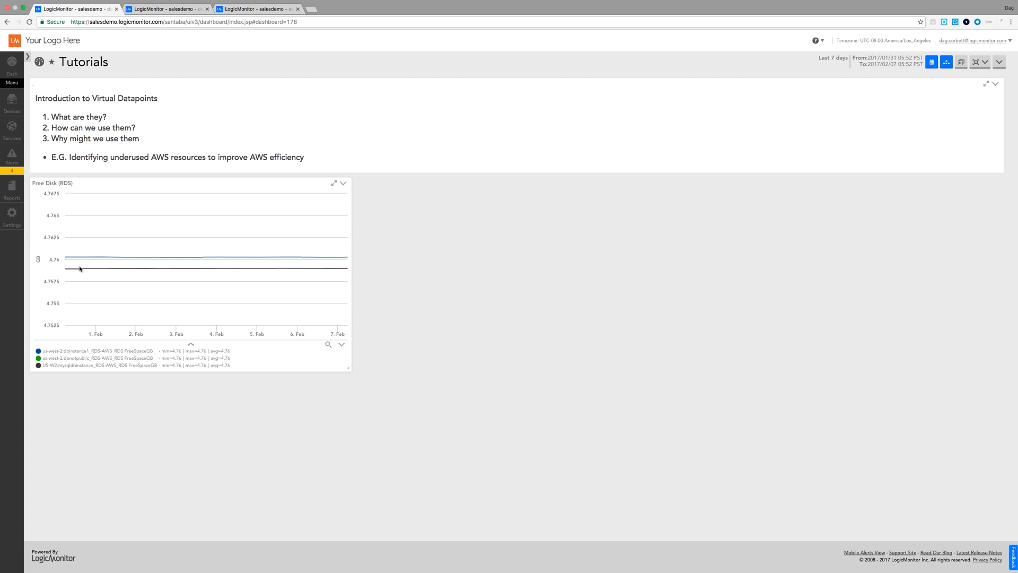
pyautogui.moveTo(187, 260)
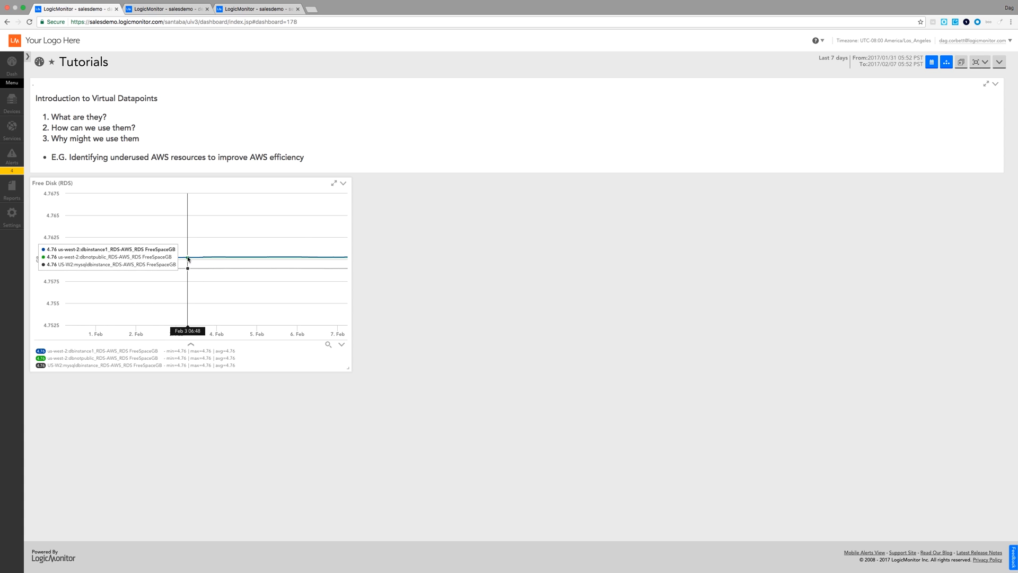
pyautogui.moveTo(42, 240)
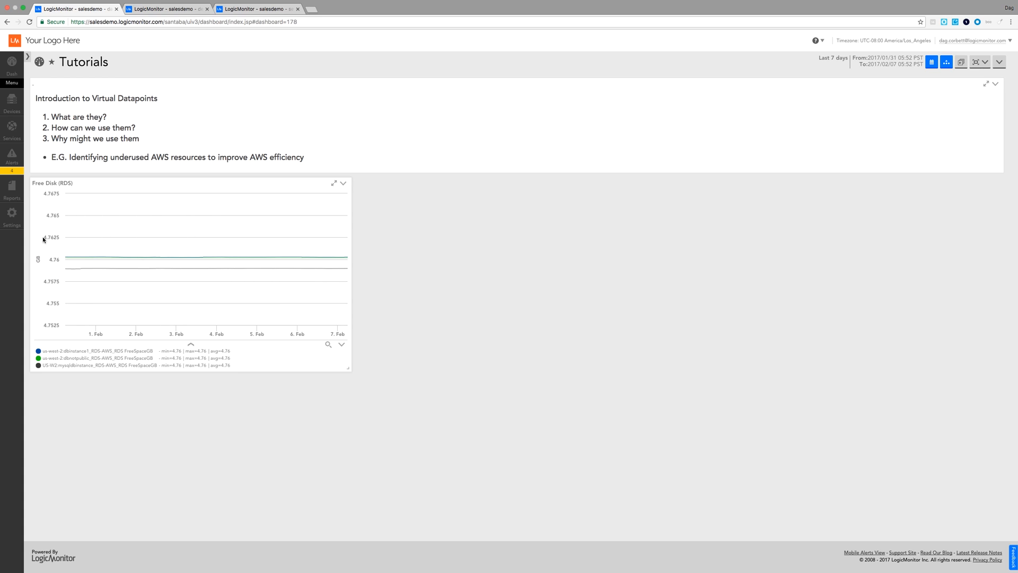
pyautogui.moveTo(95, 257)
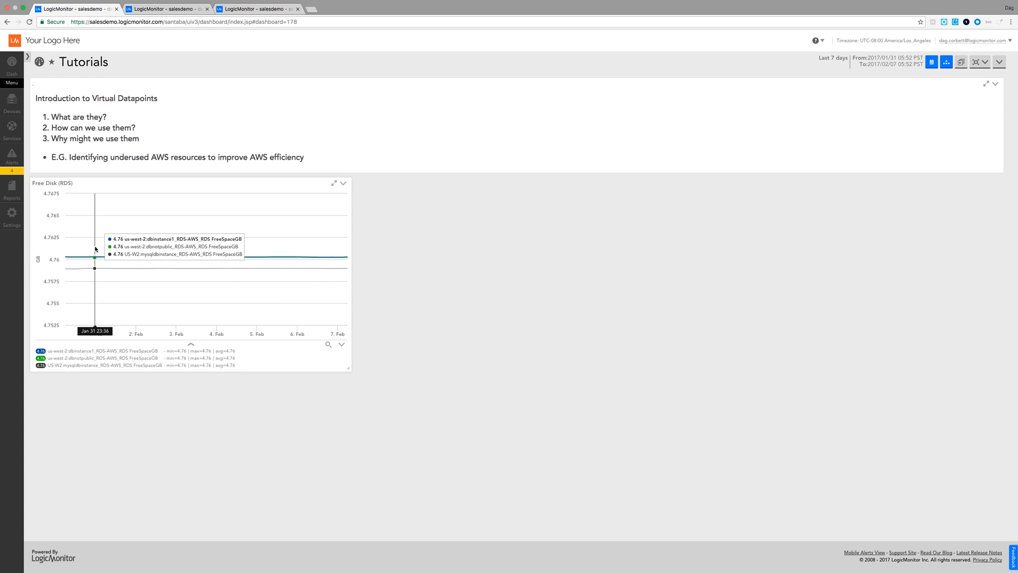
pyautogui.moveTo(156, 267)
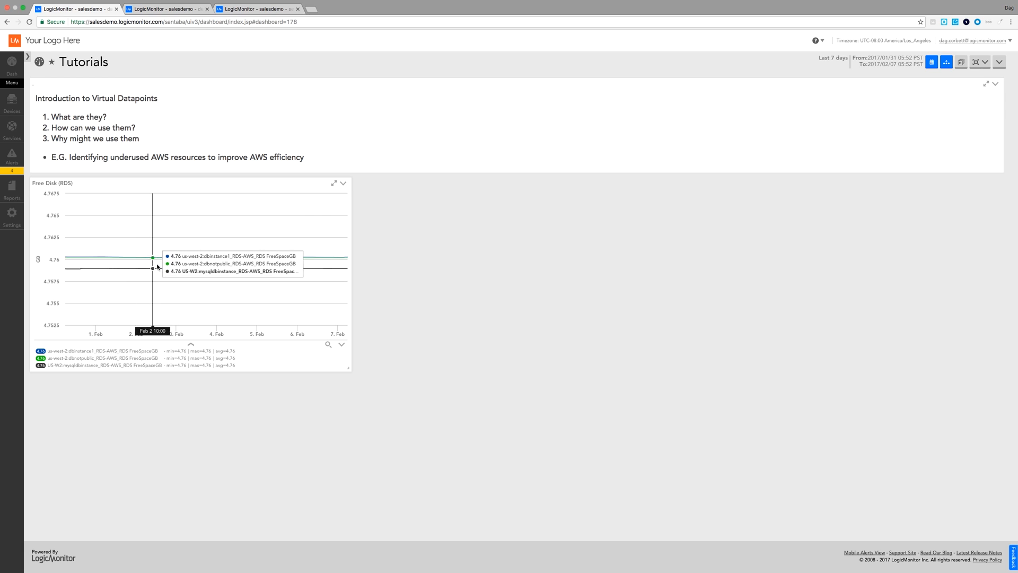
pyautogui.moveTo(948, 87)
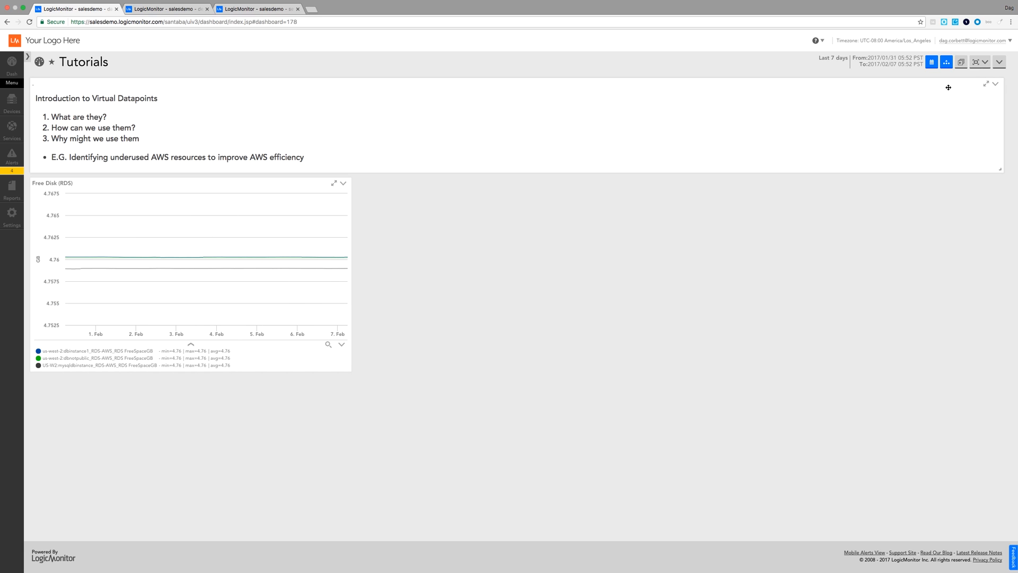
pyautogui.click(999, 61)
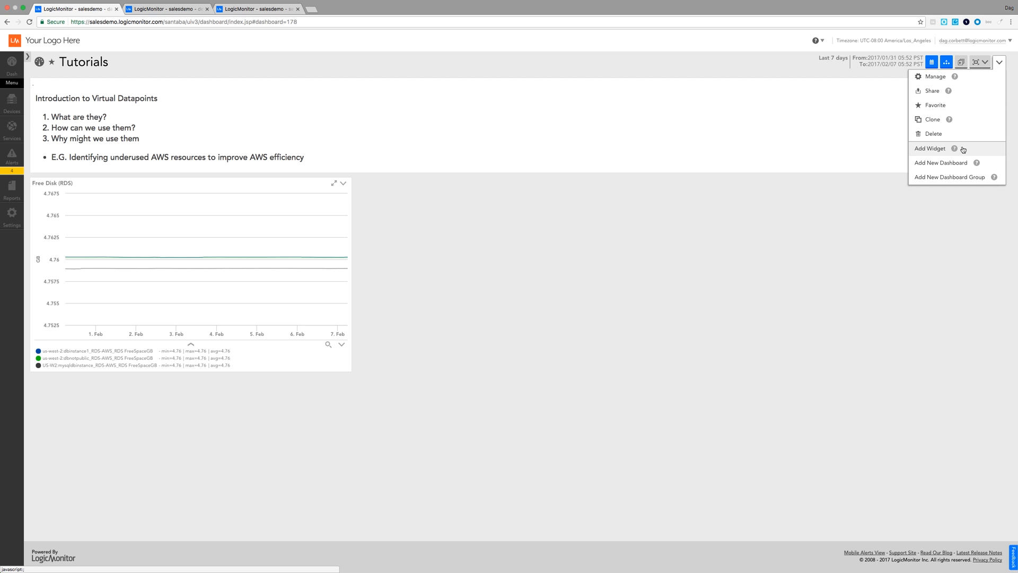
# - Add another custom graph widget to the dashboard titled 'EC2 CPU usage'
pyautogui.click(931, 149)
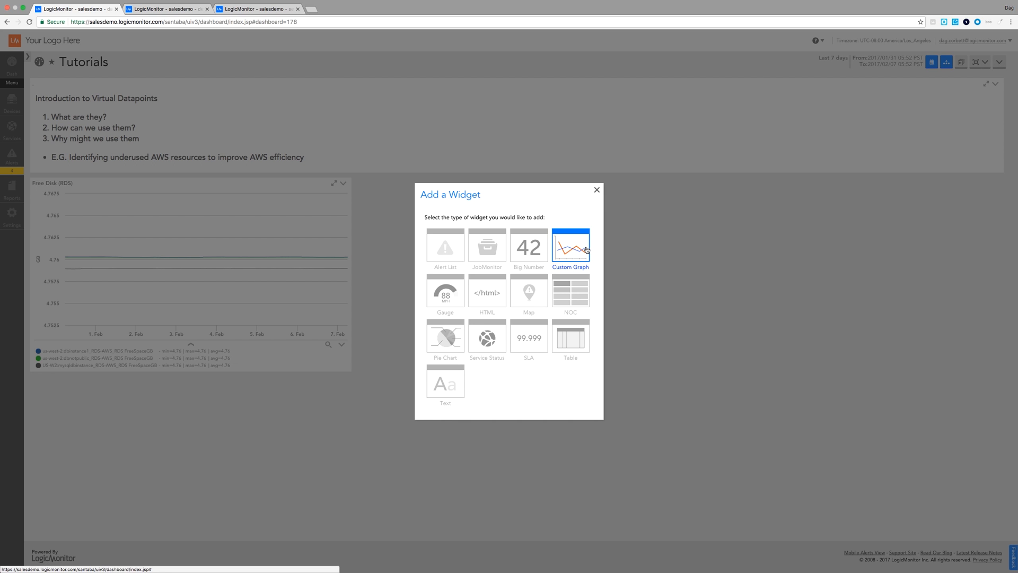
pyautogui.click(570, 248)
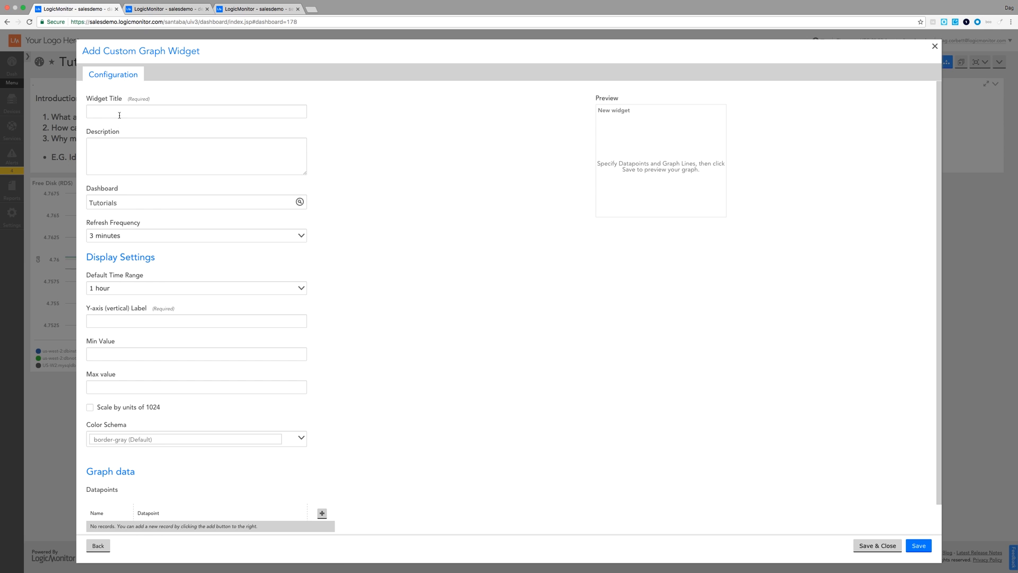
pyautogui.click(195, 112)
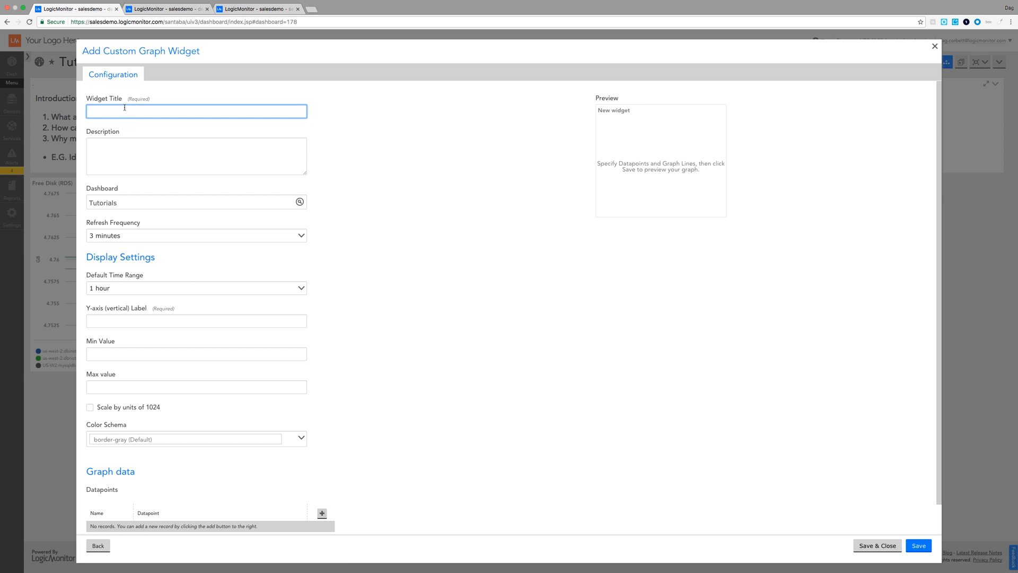
pyautogui.write('RC@')
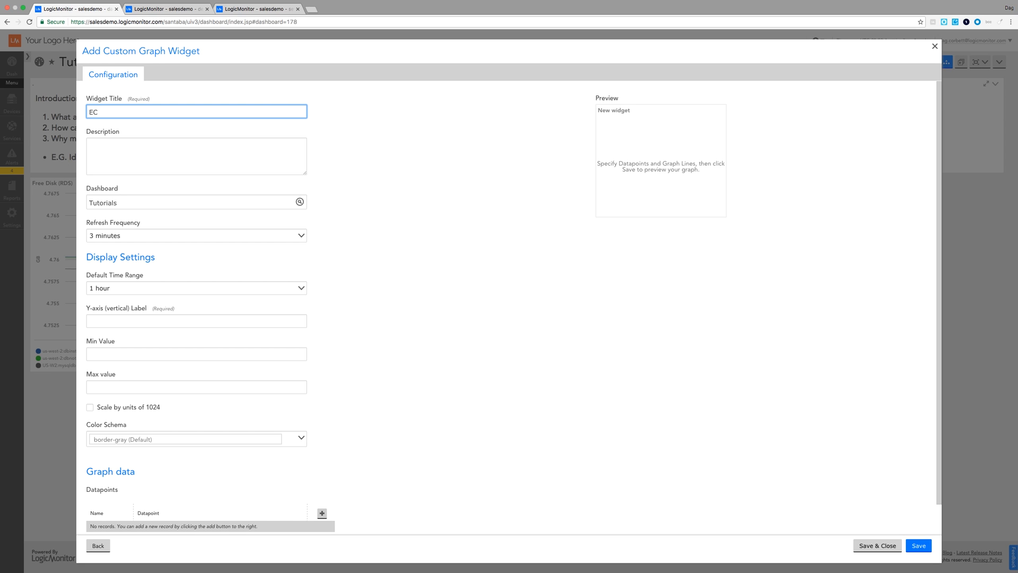
pyautogui.write('2 CPU')
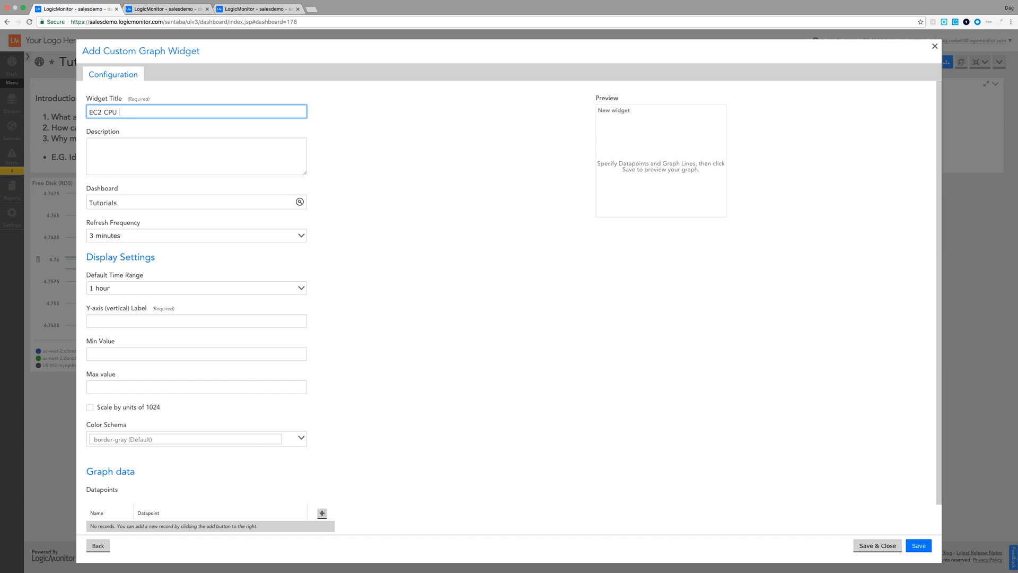
pyautogui.write('usage')
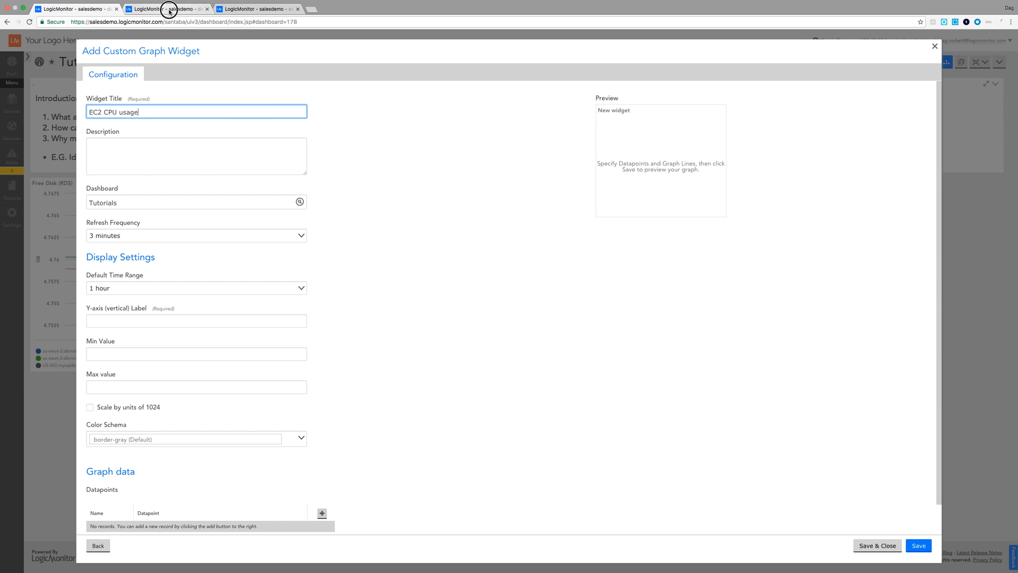
# - In the Devices tab, view Raw Data for an EC2 instance under AWS environment > EC2 to find CPUUtilization
pyautogui.click(167, 9)
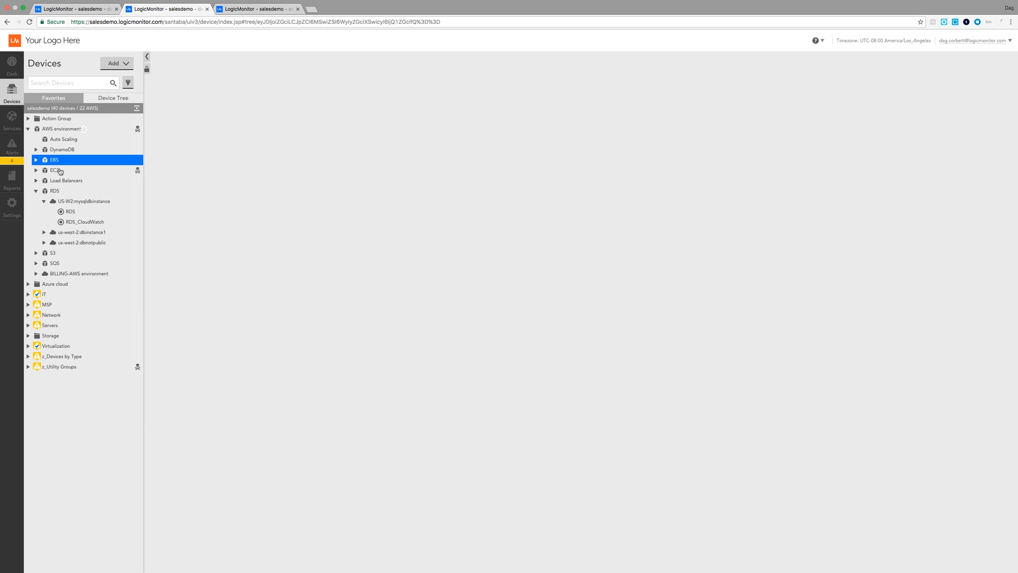
pyautogui.click(54, 160)
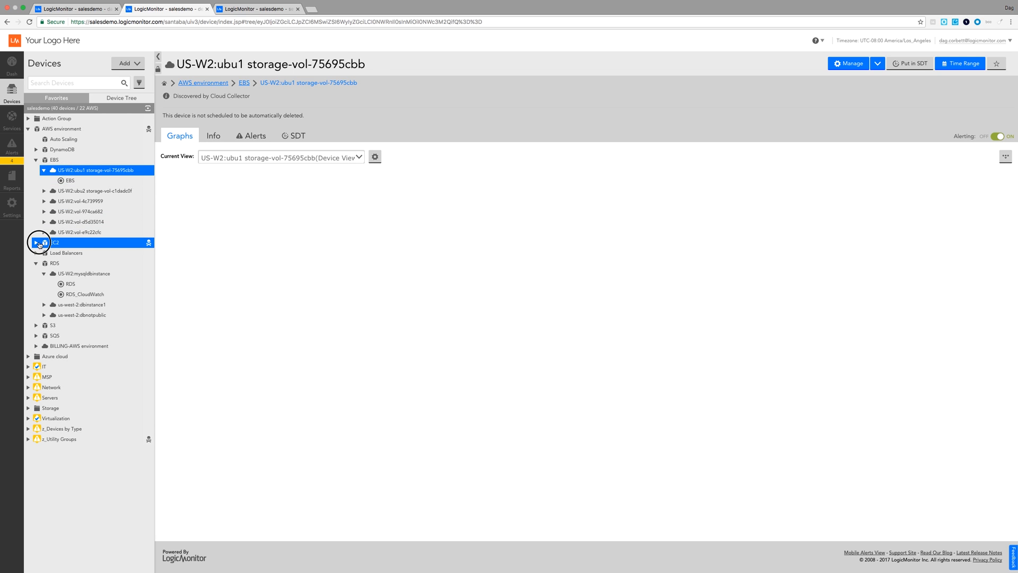
pyautogui.click(36, 241)
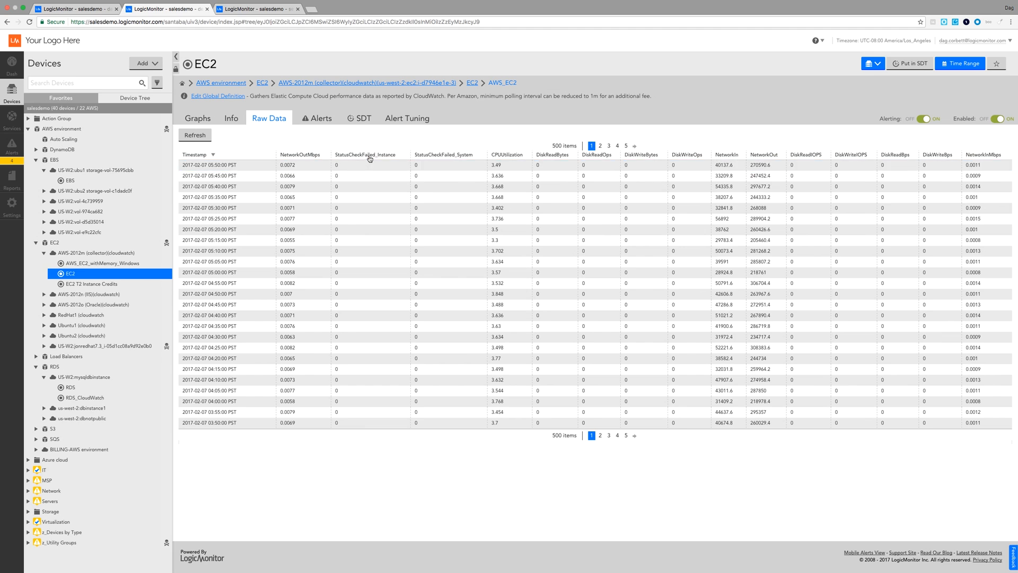
pyautogui.click(514, 283)
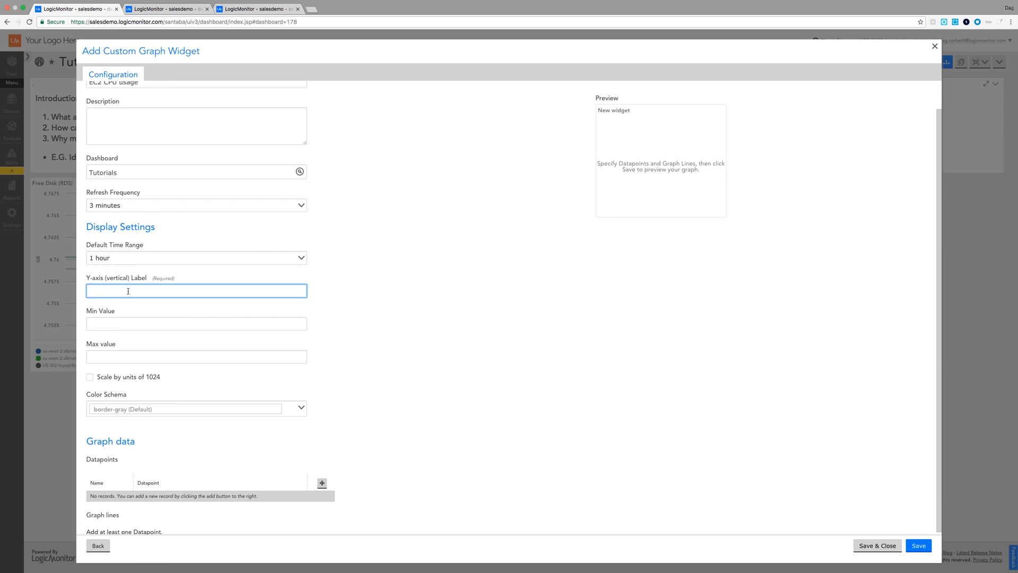
# - Label the Y-axis '%' and add a CPUUtilization datapoint from EC2 (AWS_EC2) across all devices and instances
pyautogui.write('%')
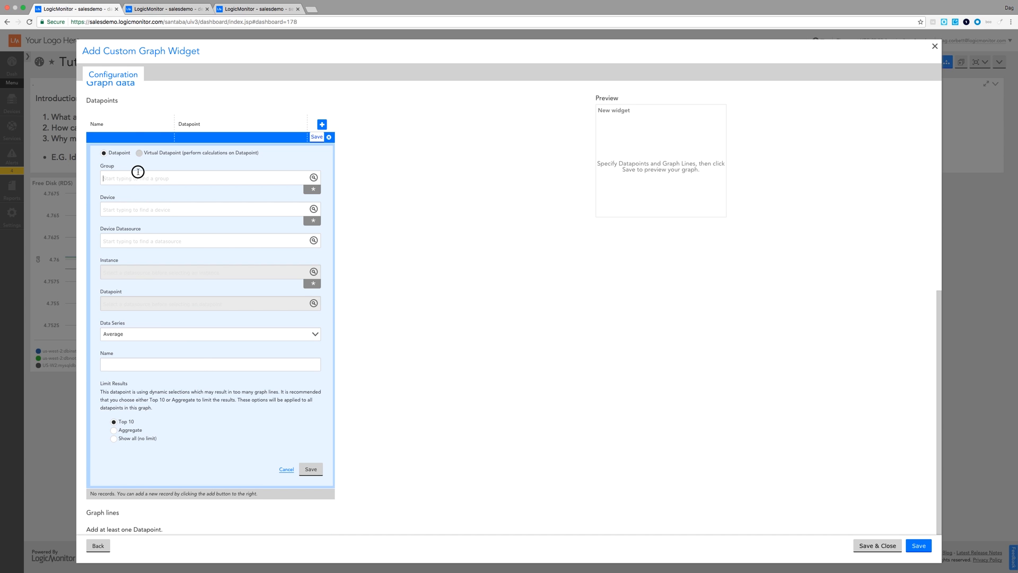
pyautogui.write('*')
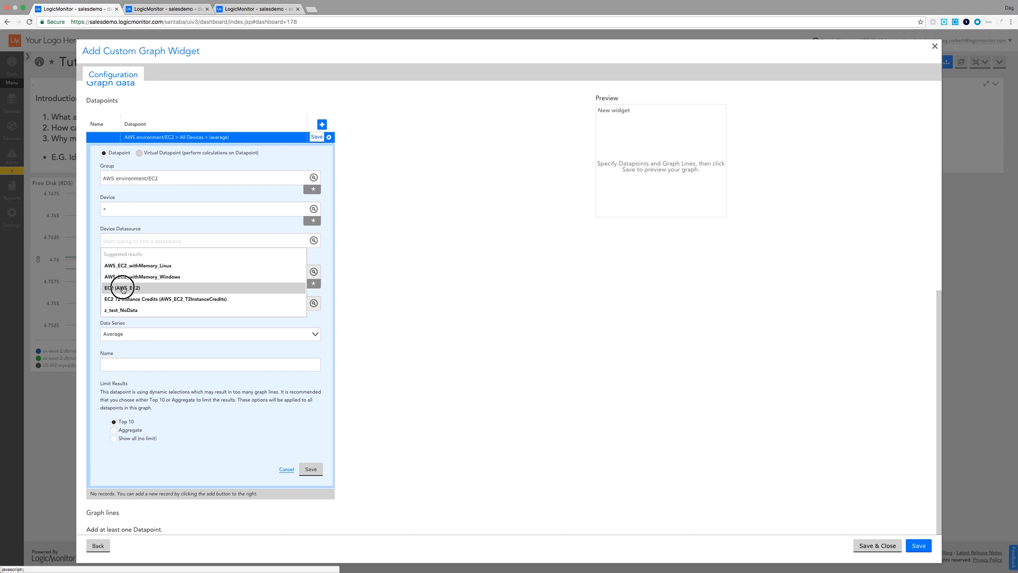
pyautogui.click(122, 288)
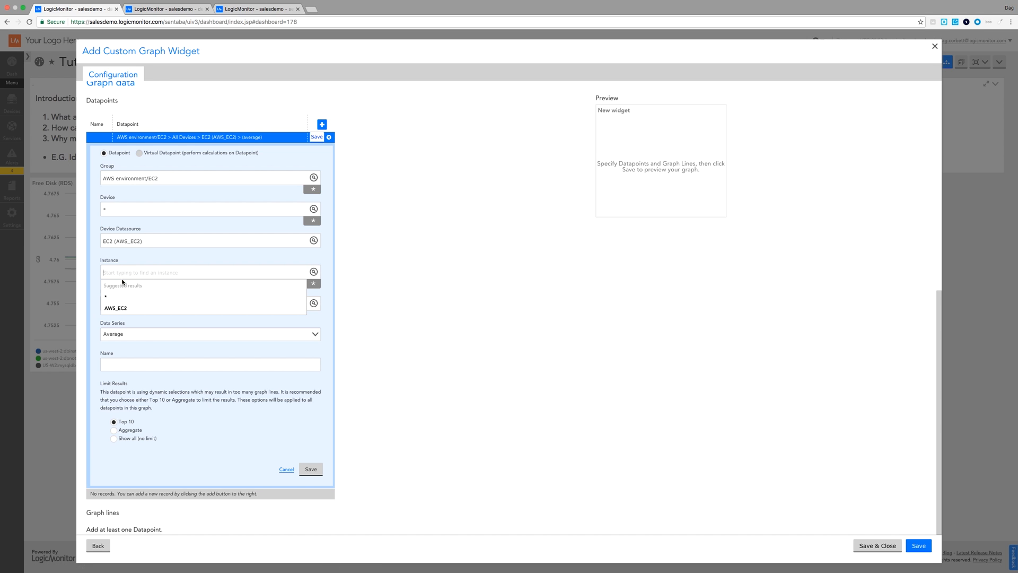
pyautogui.click(116, 307)
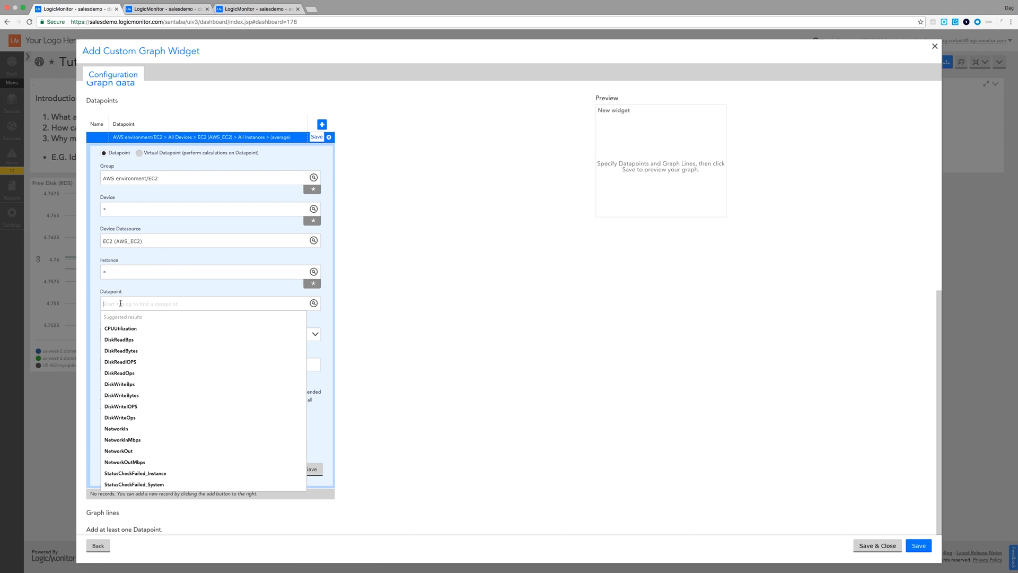
pyautogui.click(121, 328)
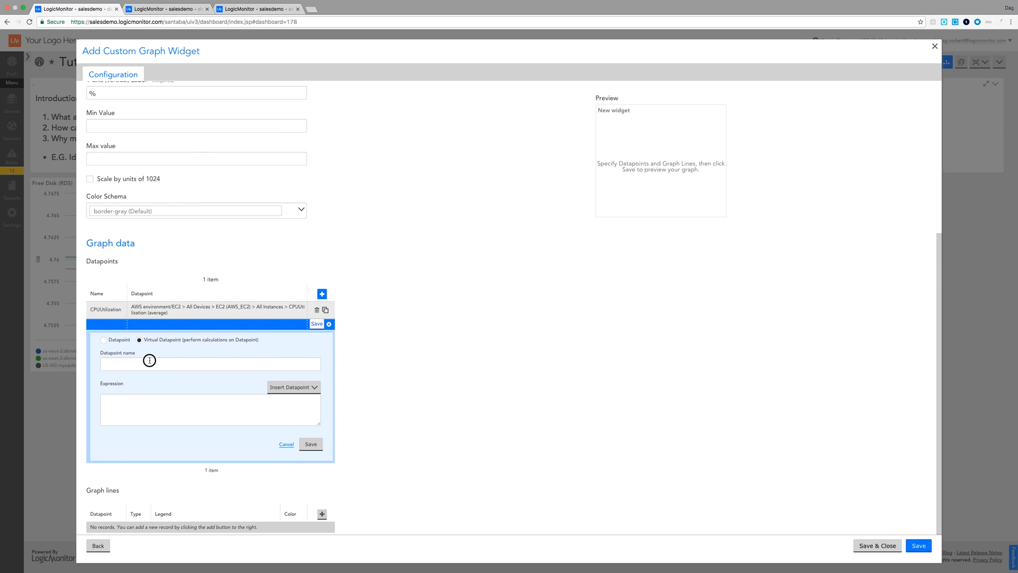
# - Add virtual datapoint Idle as 100-CPUUtilization, plot it as a line, and save the EC2 CPU widget
pyautogui.write('Id')
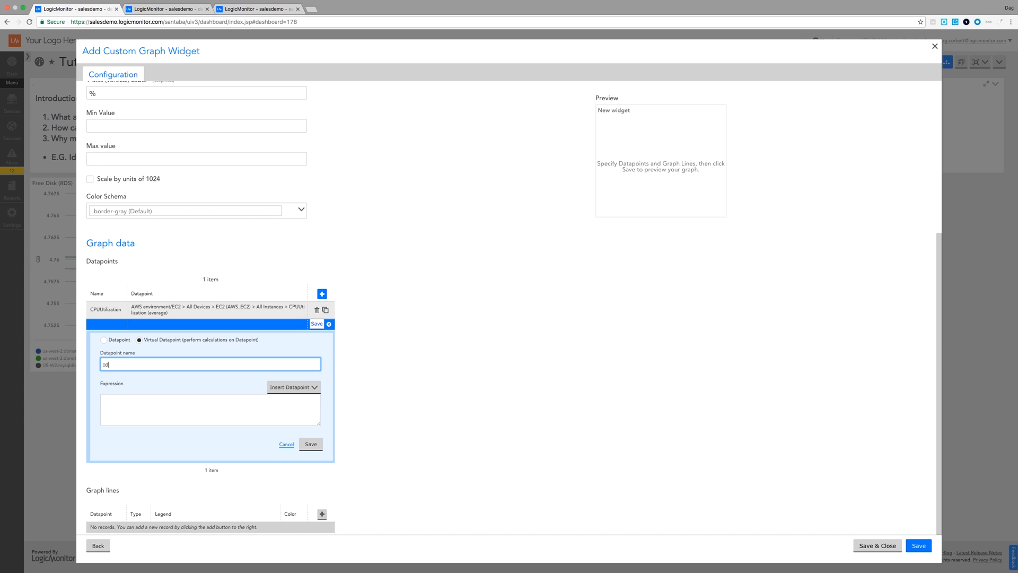
pyautogui.write('Idle')
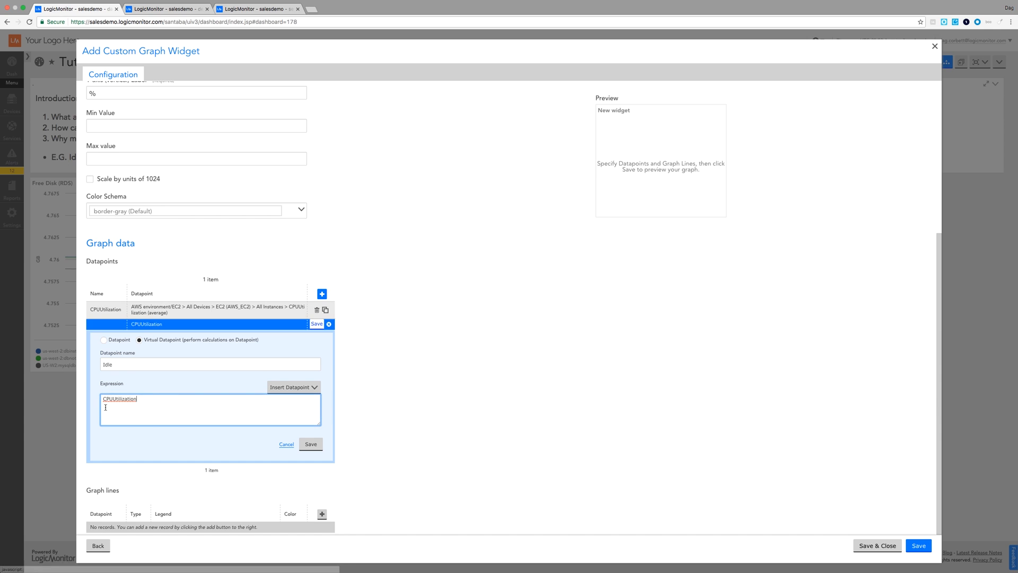
pyautogui.write('100-')
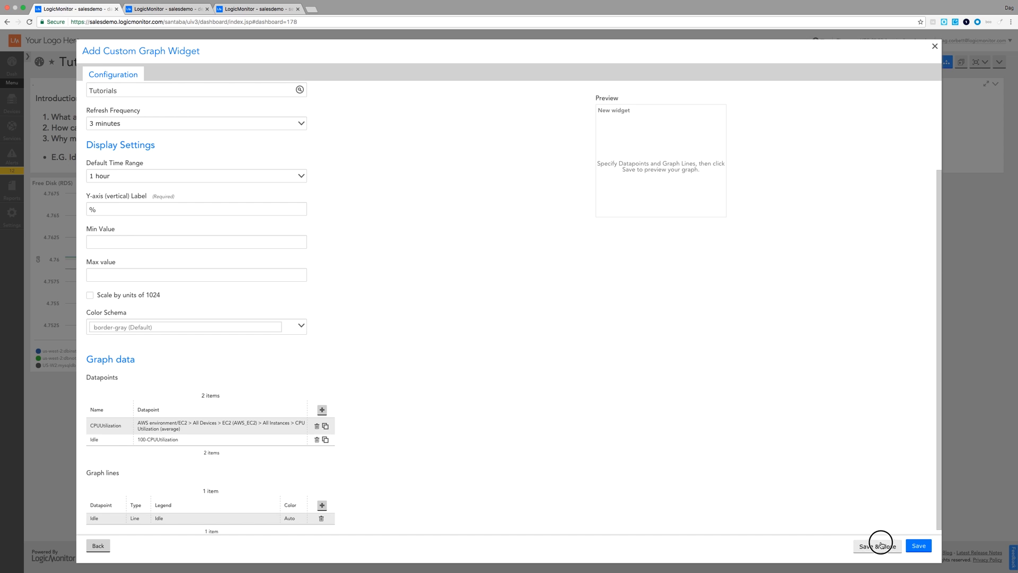
pyautogui.click(877, 545)
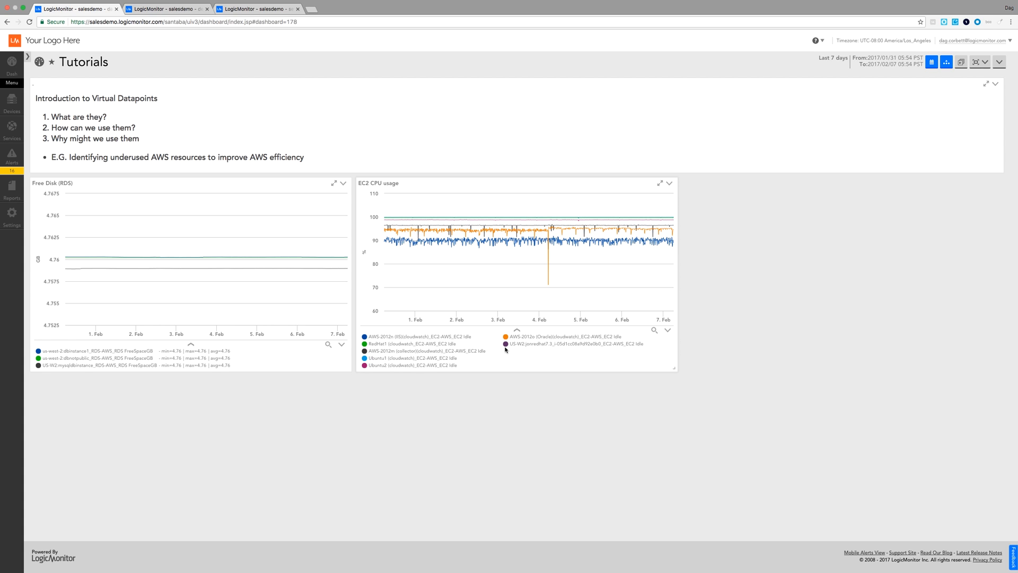
pyautogui.moveTo(427, 224)
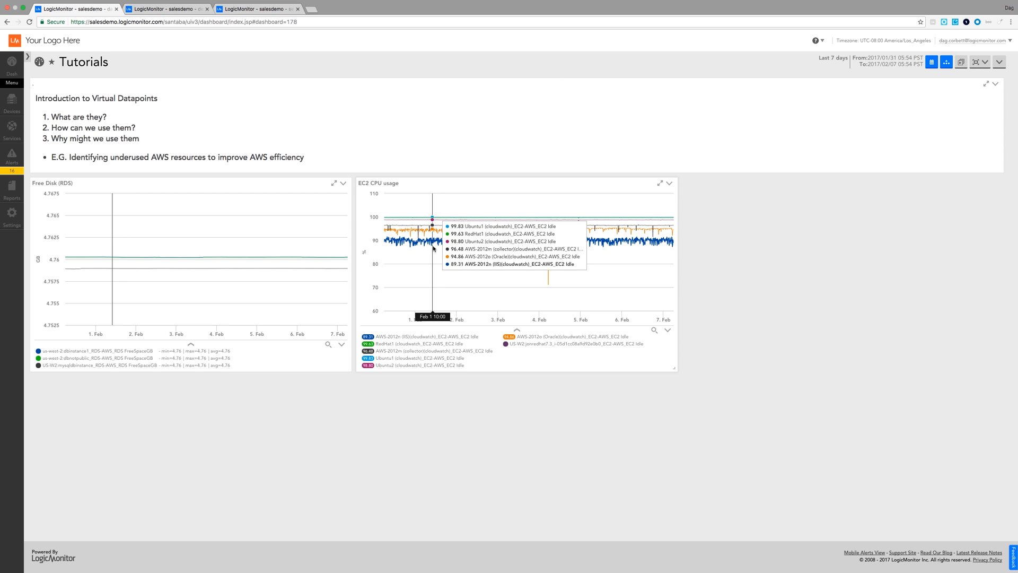
pyautogui.moveTo(440, 244)
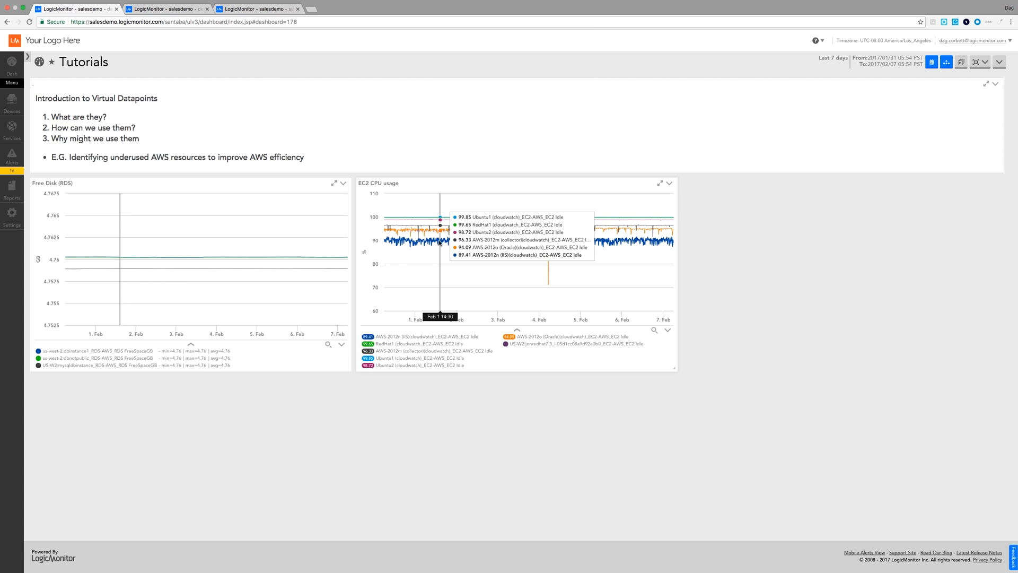
pyautogui.moveTo(820, 71)
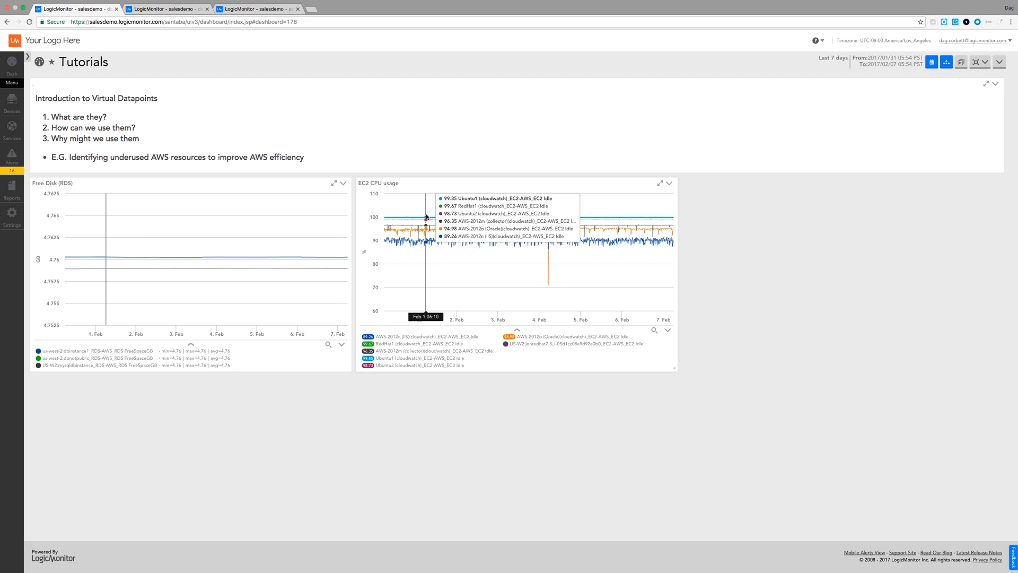
pyautogui.moveTo(421, 244)
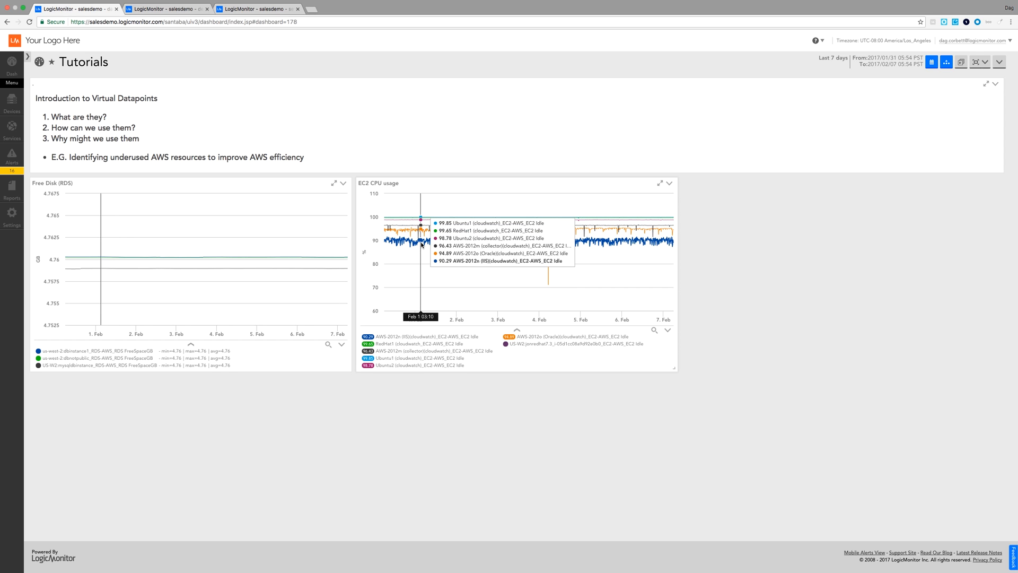
pyautogui.moveTo(427, 233)
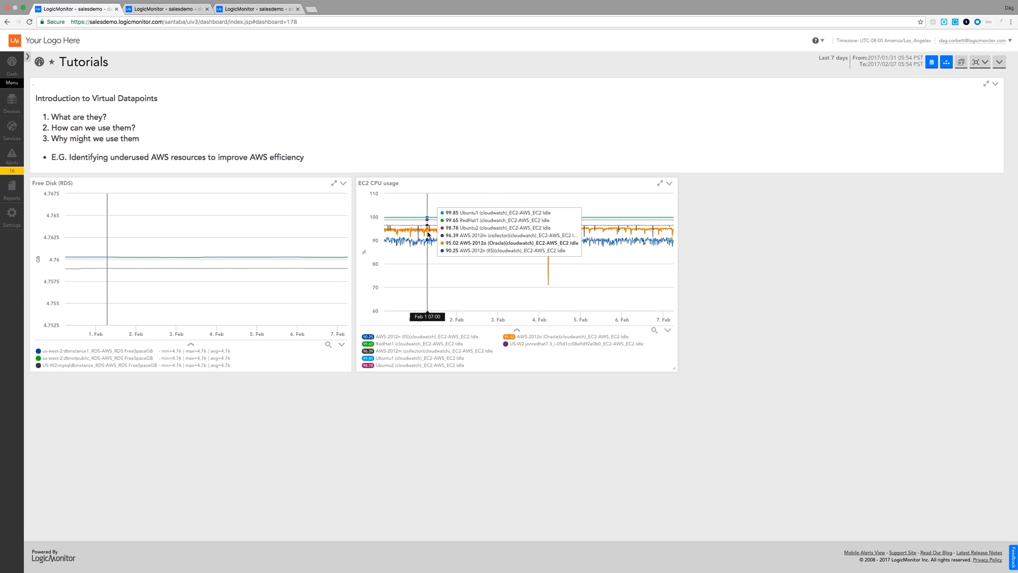
pyautogui.moveTo(424, 224)
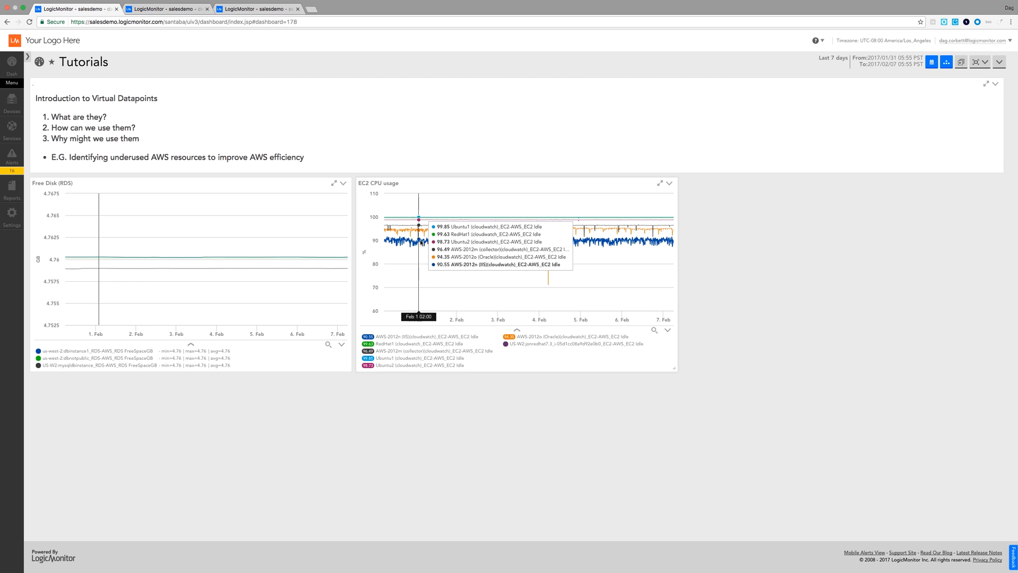
pyautogui.moveTo(428, 224)
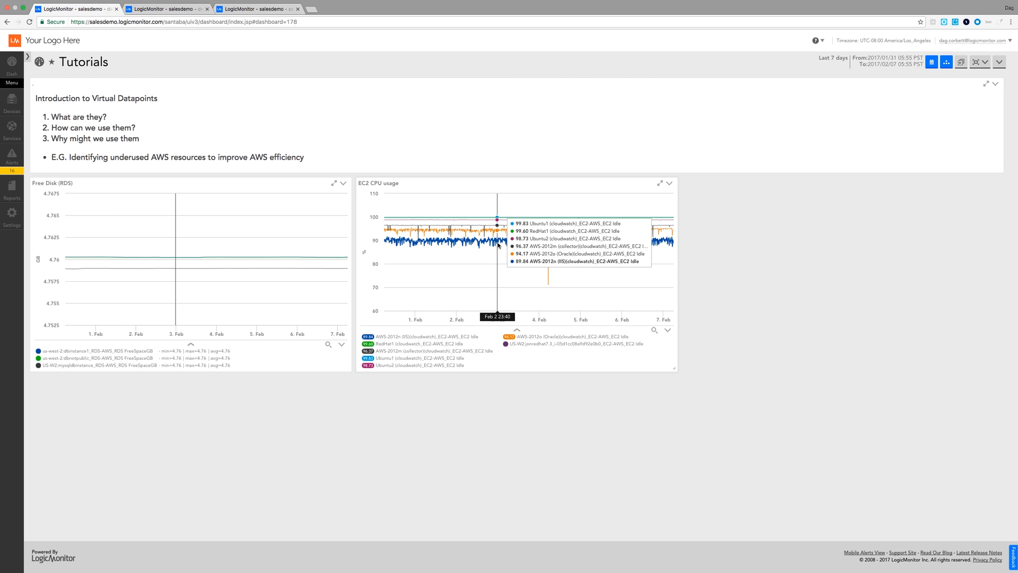
pyautogui.moveTo(571, 254)
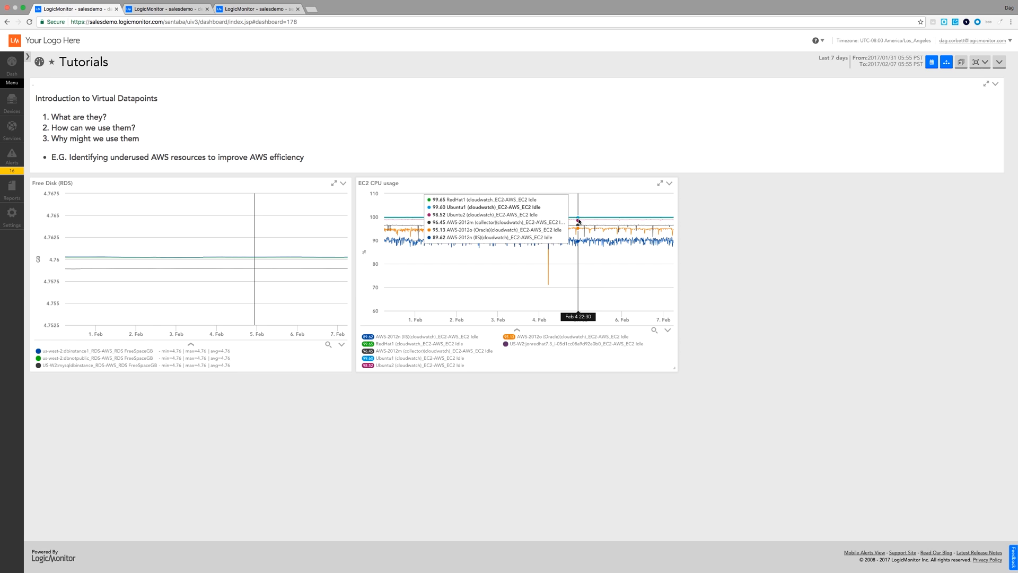
pyautogui.moveTo(584, 183)
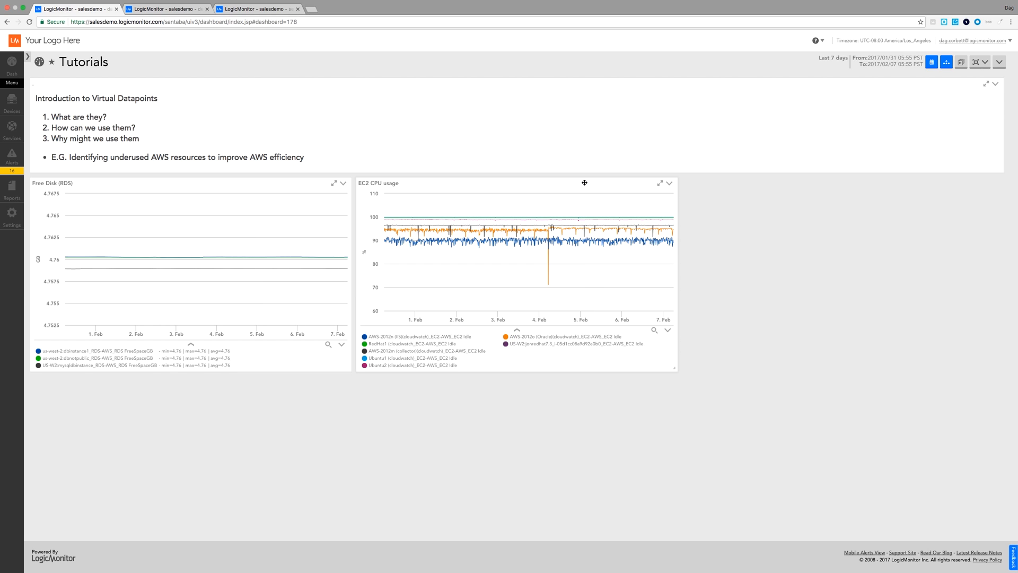
pyautogui.moveTo(584, 182)
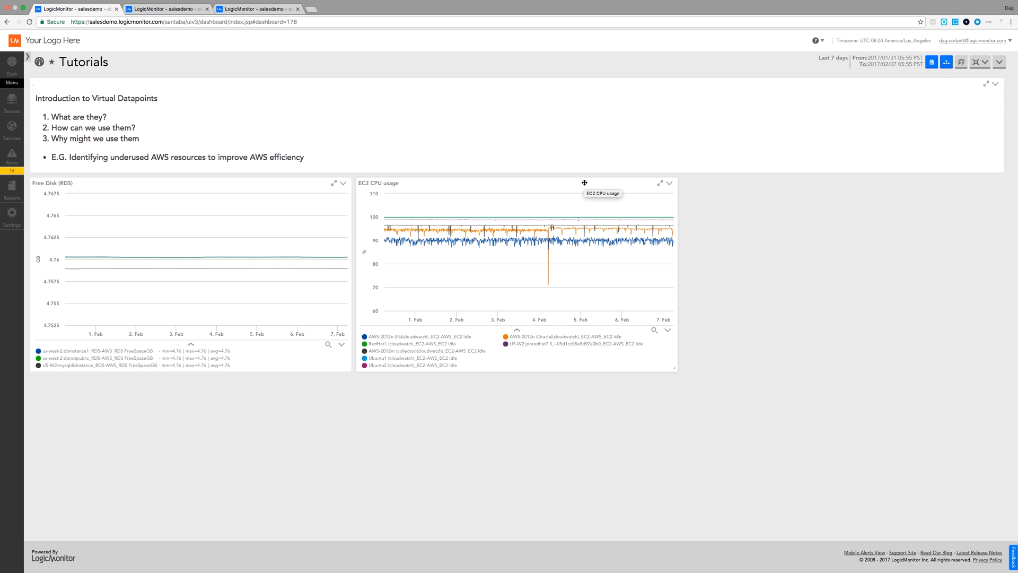
pyautogui.moveTo(826, 48)
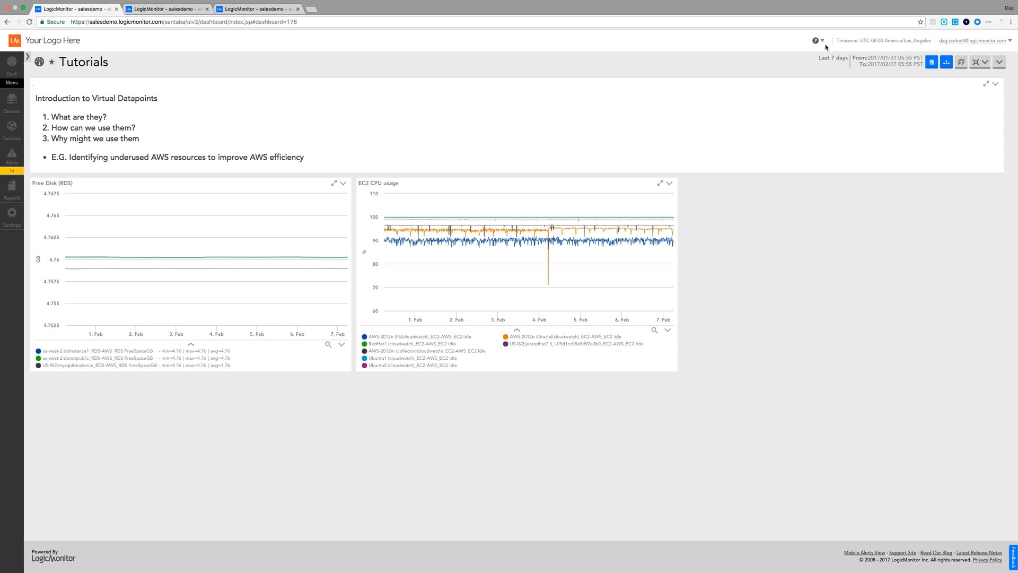
# - Show the help menu with documentation, support chat and support request options
pyautogui.click(817, 40)
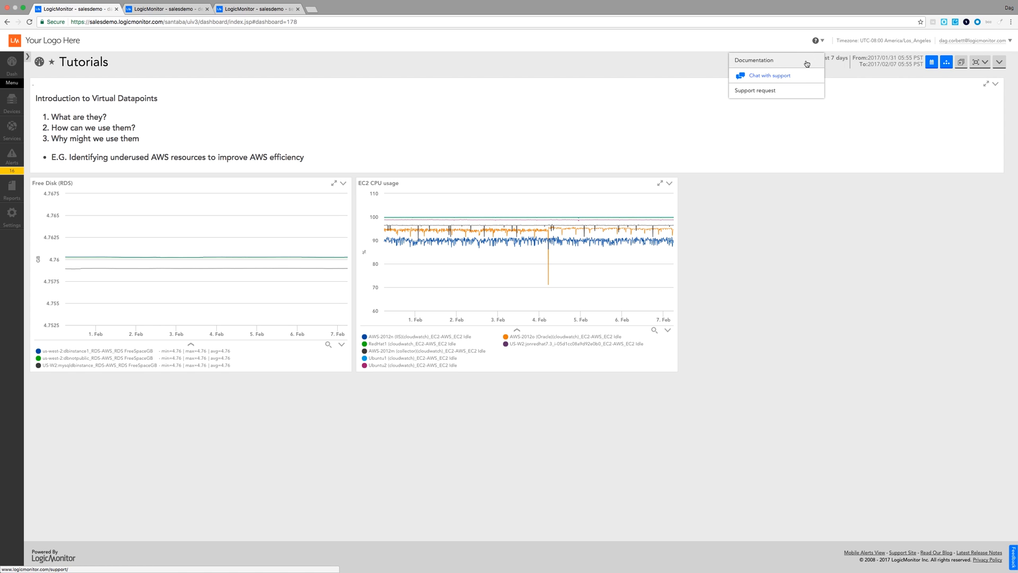